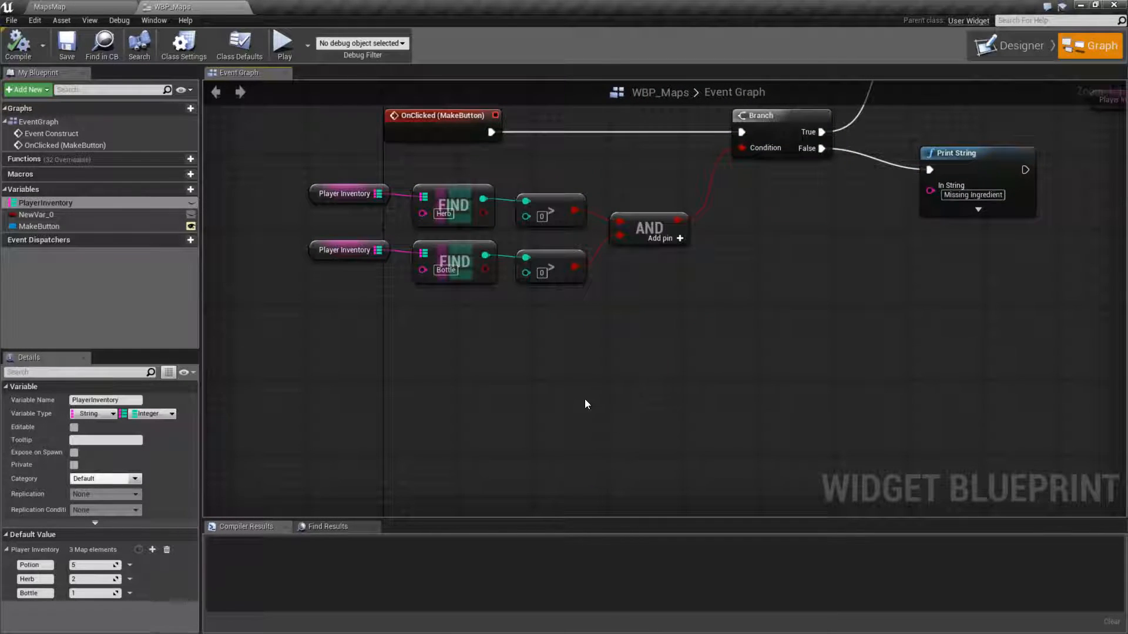
{"action": "mouse_move", "coordinate": [583, 404]}
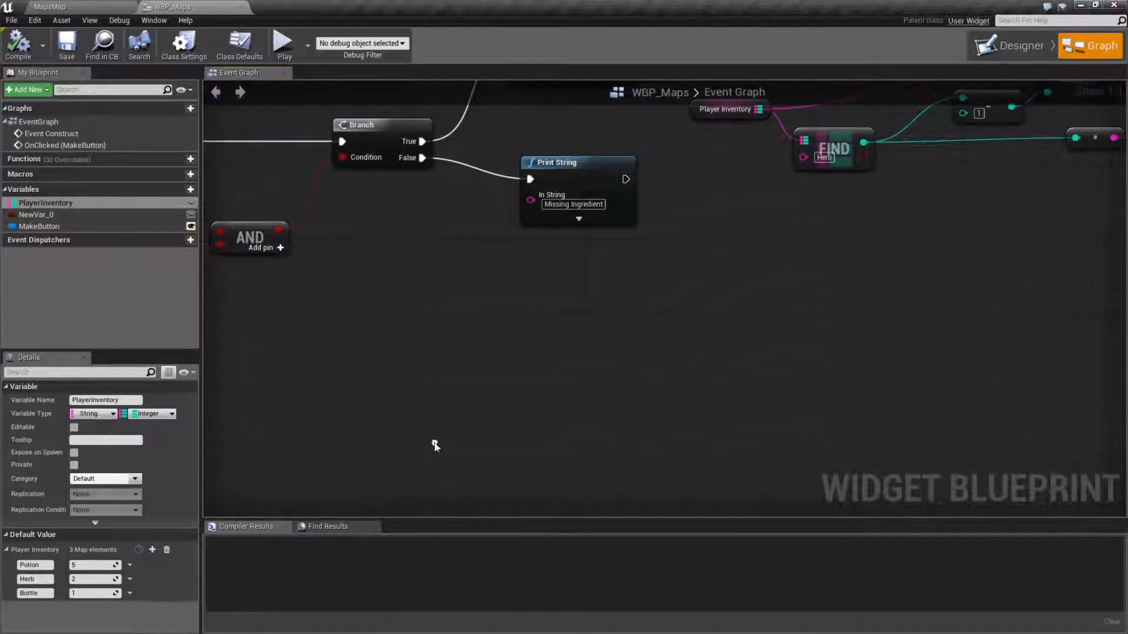
{"action": "mouse_move", "coordinate": [459, 433]}
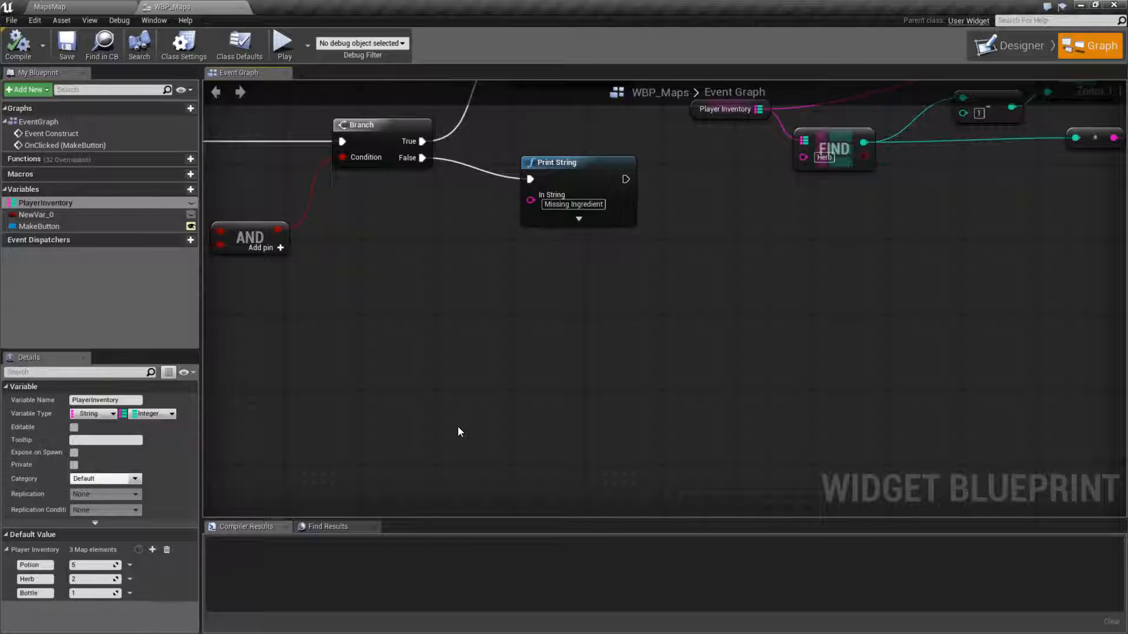
{"action": "mouse_move", "coordinate": [112, 418]}
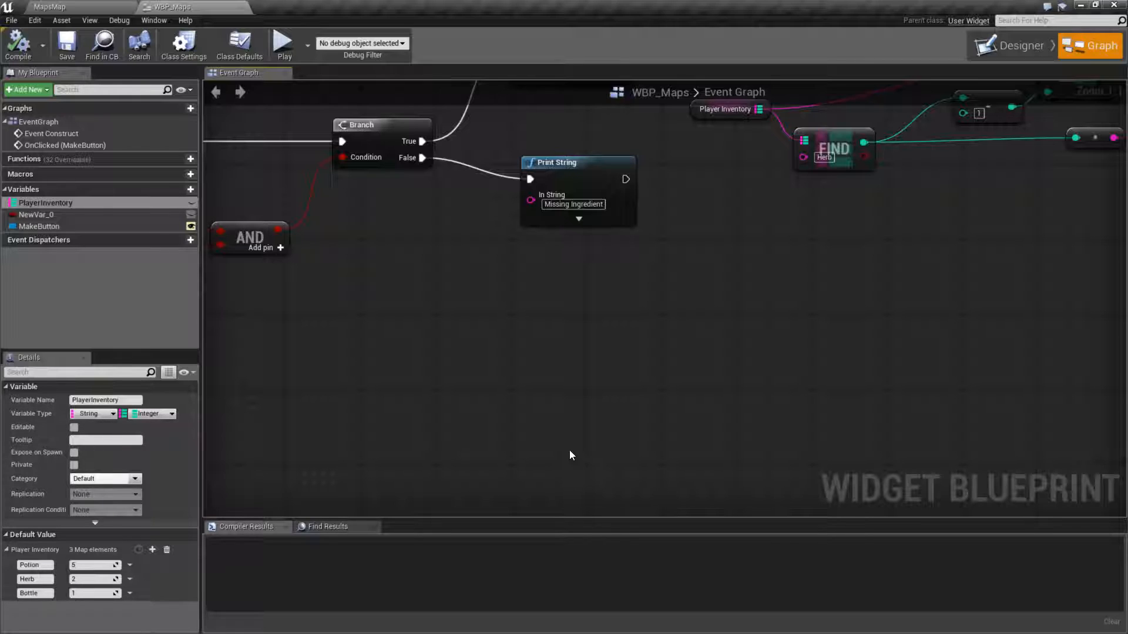
{"action": "mouse_move", "coordinate": [550, 428]}
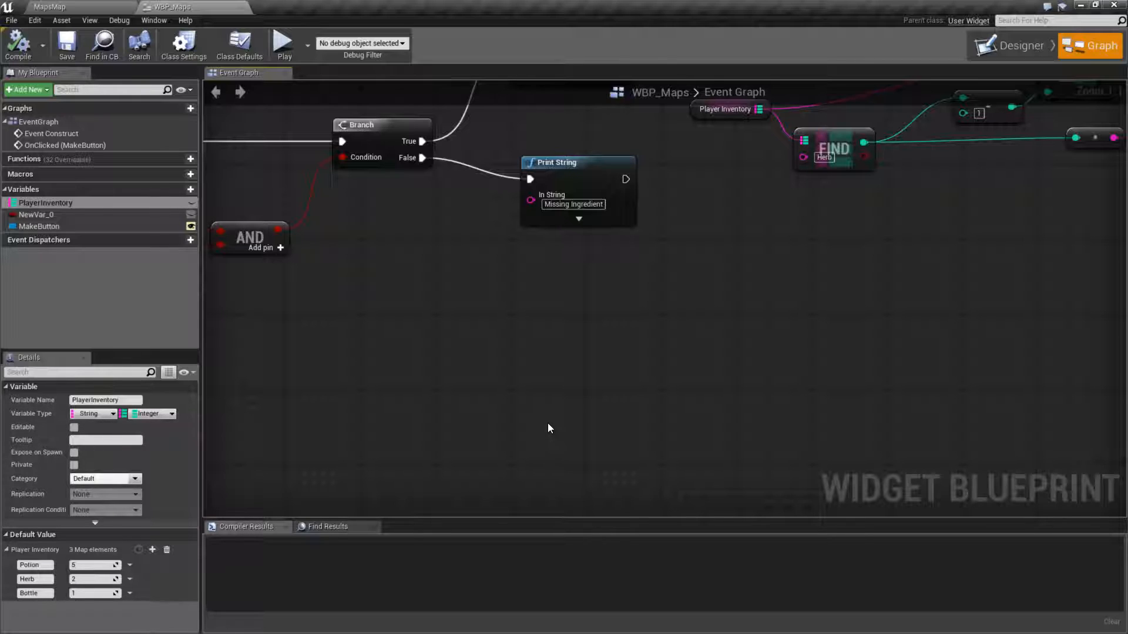
{"action": "mouse_move", "coordinate": [543, 428]}
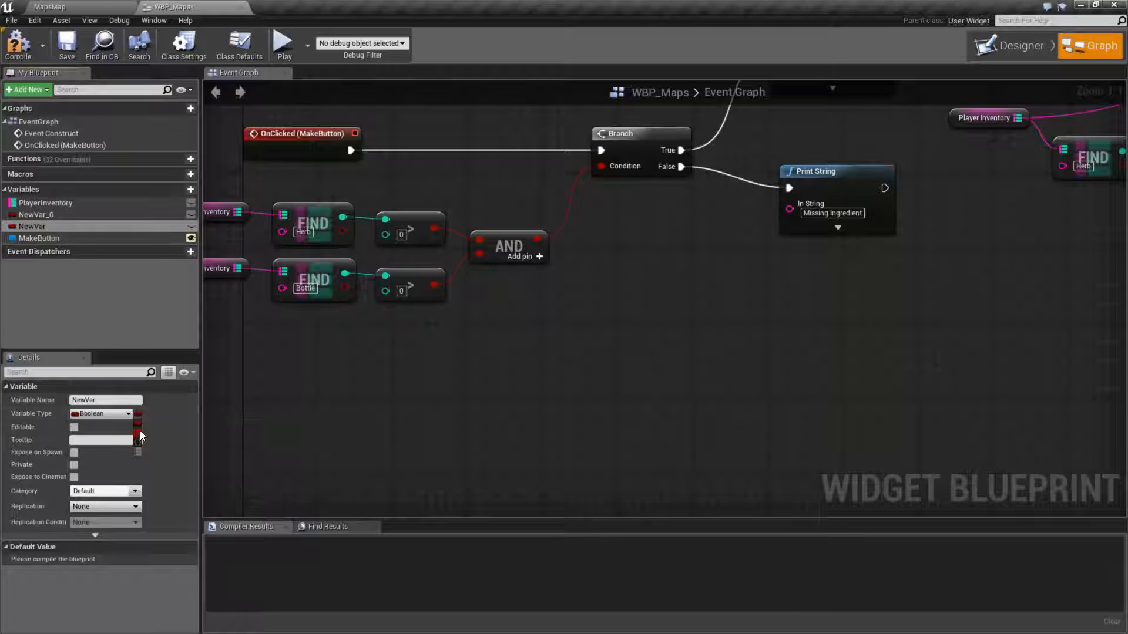
{"action": "mouse_move", "coordinate": [136, 415]}
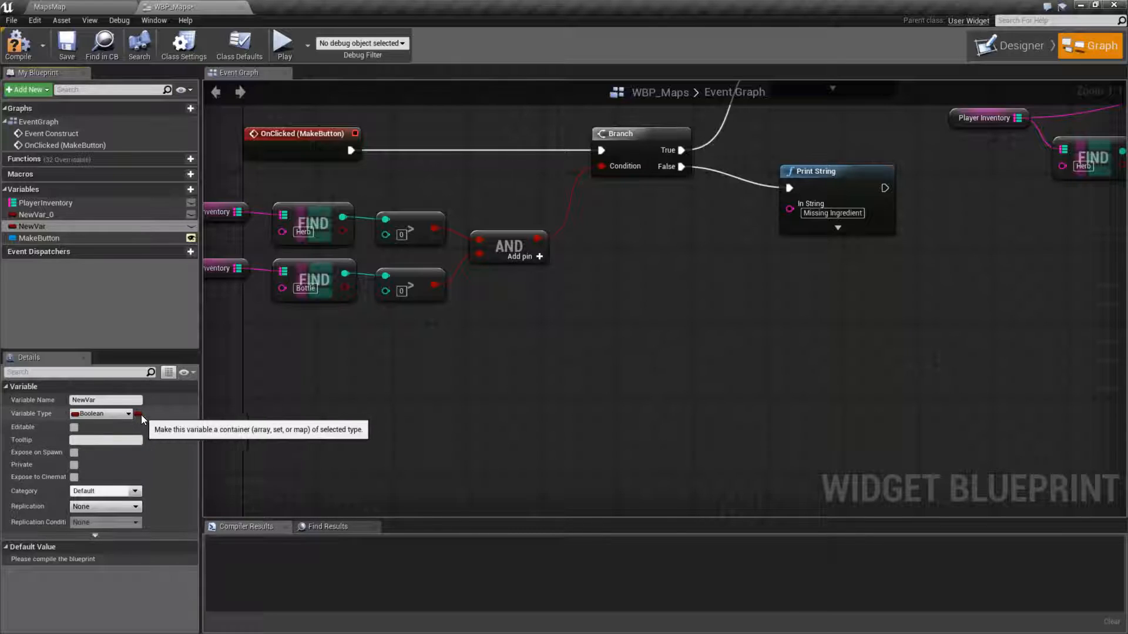
{"action": "mouse_move", "coordinate": [140, 417]}
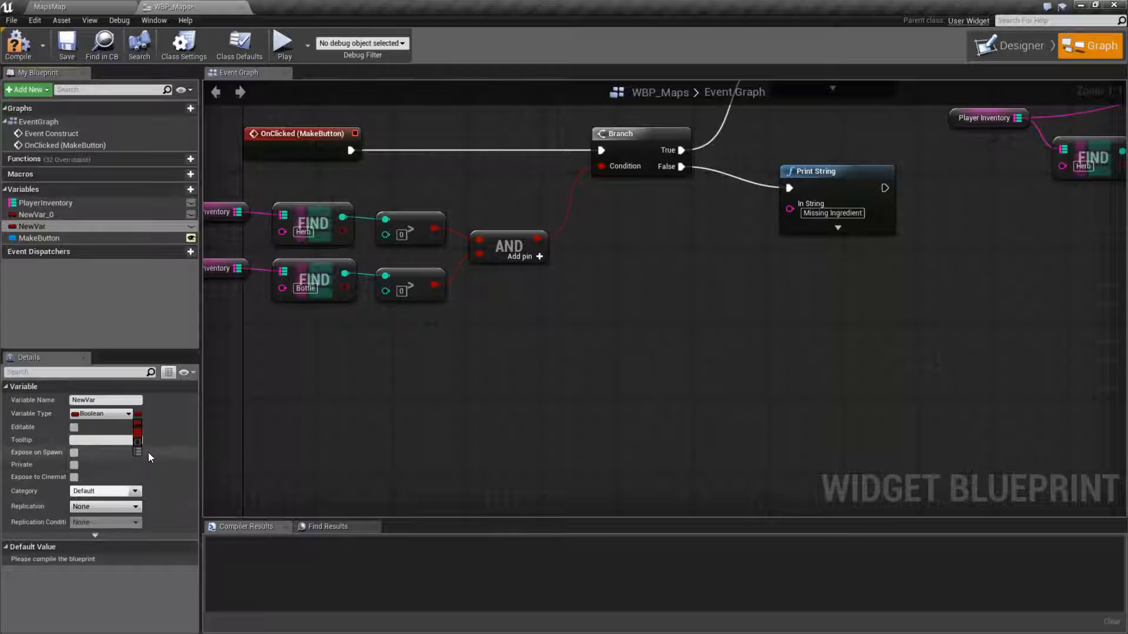
{"action": "mouse_move", "coordinate": [139, 454]}
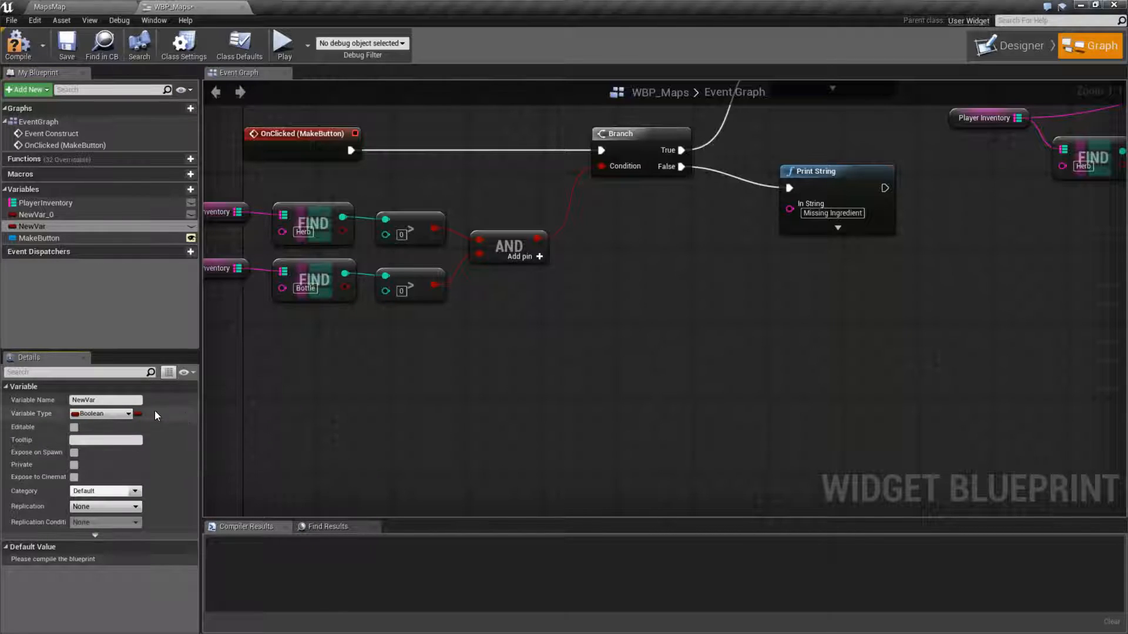
Set NewVar's container to a Map with Text keys and Integer values
{"action": "left_click", "coordinate": [128, 413]}
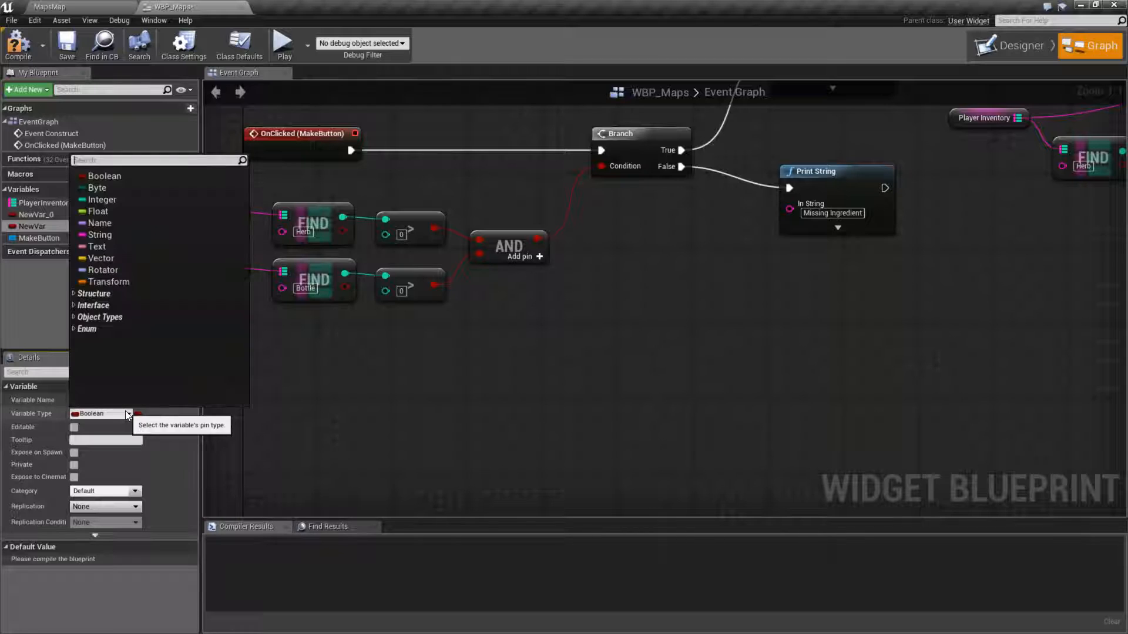
{"action": "left_click", "coordinate": [96, 247]}
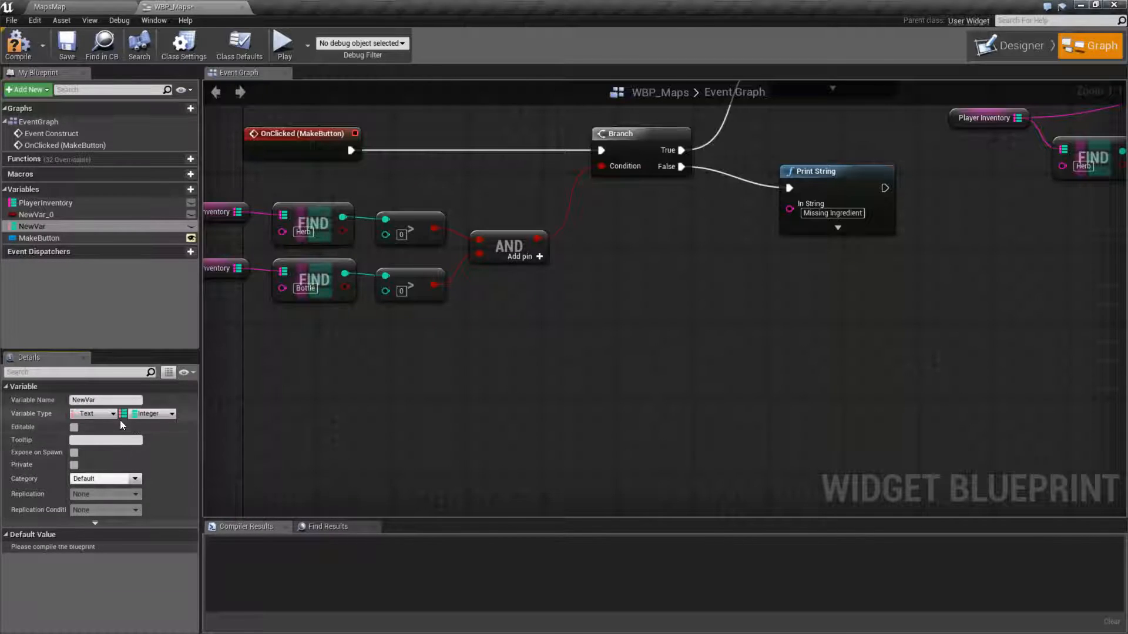
{"action": "left_click", "coordinate": [93, 413]}
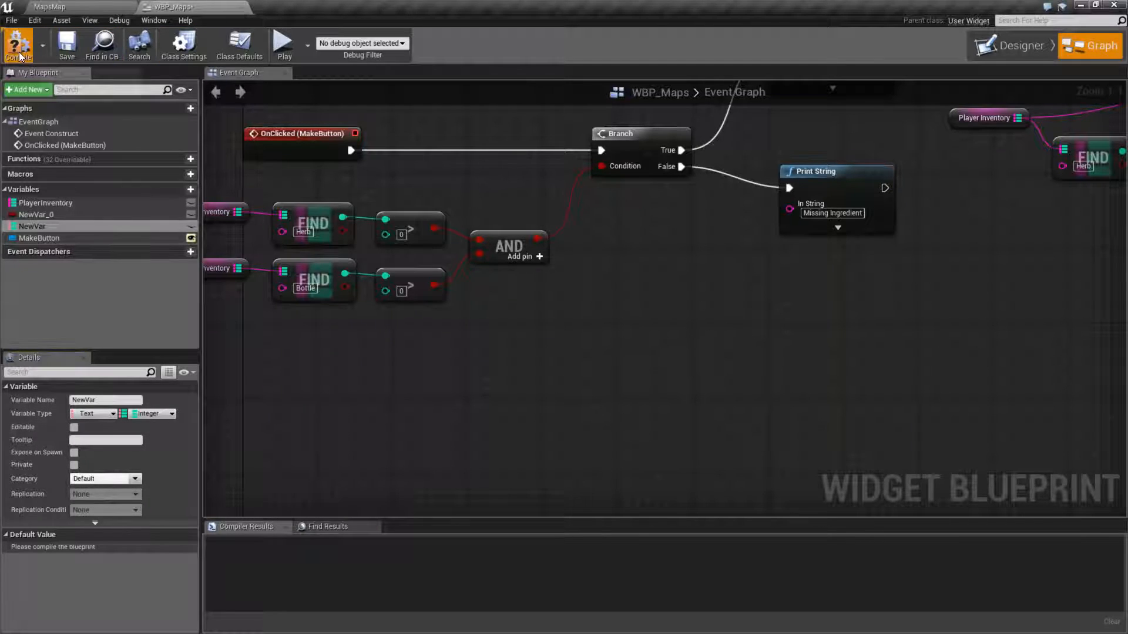
Compile, see the unhashable Text key error, and switch the map's key type to String
{"action": "left_click", "coordinate": [18, 44]}
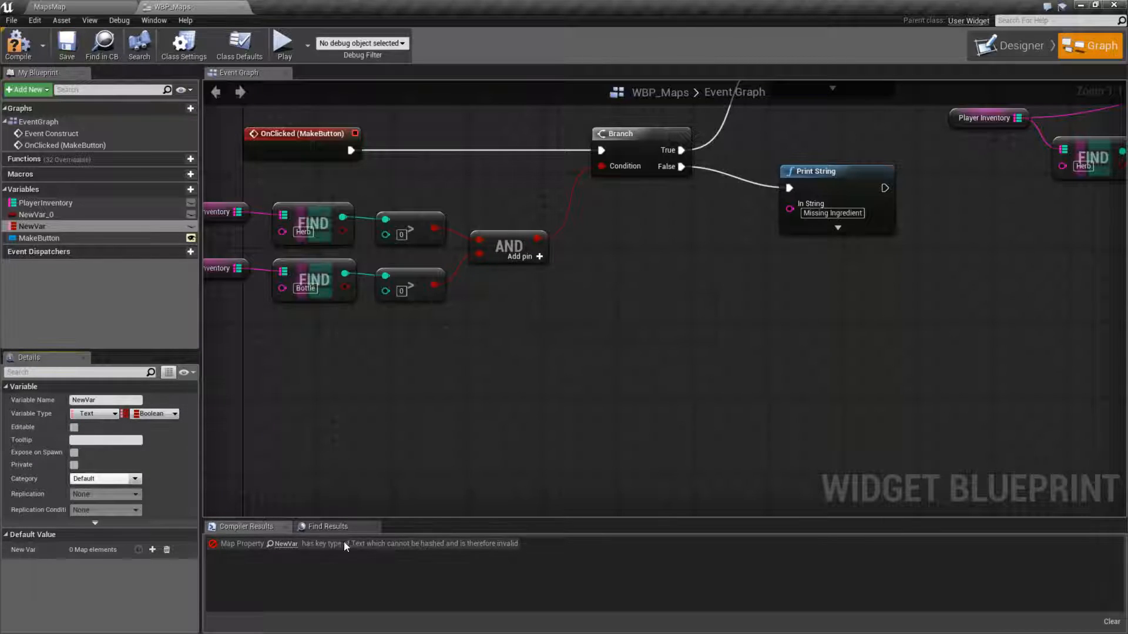
{"action": "mouse_move", "coordinate": [101, 413]}
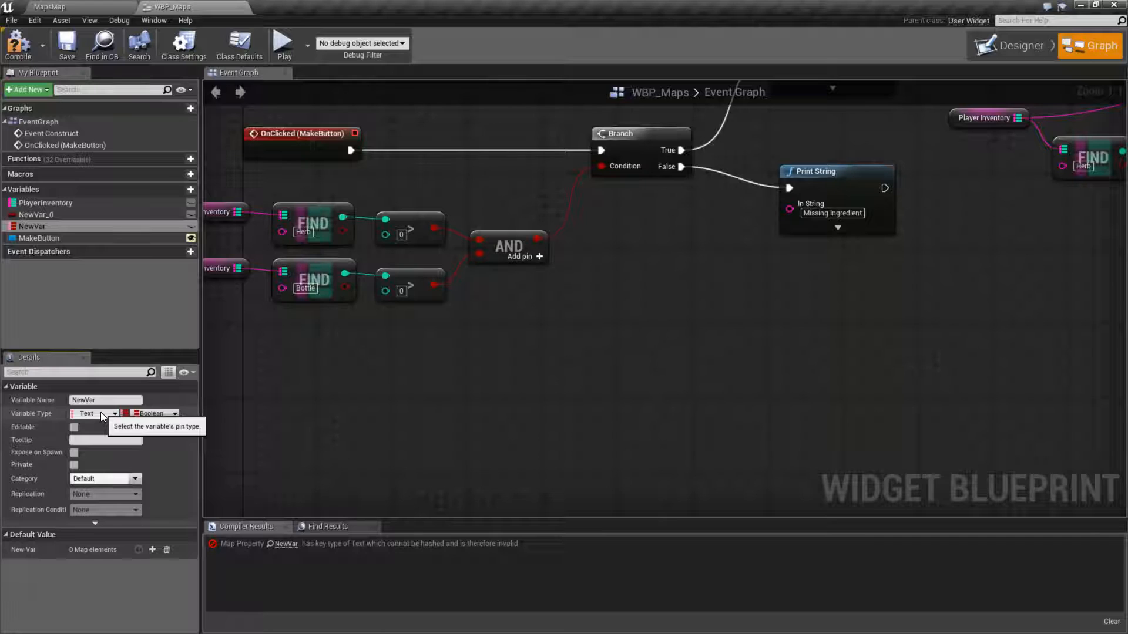
{"action": "left_click", "coordinate": [112, 413]}
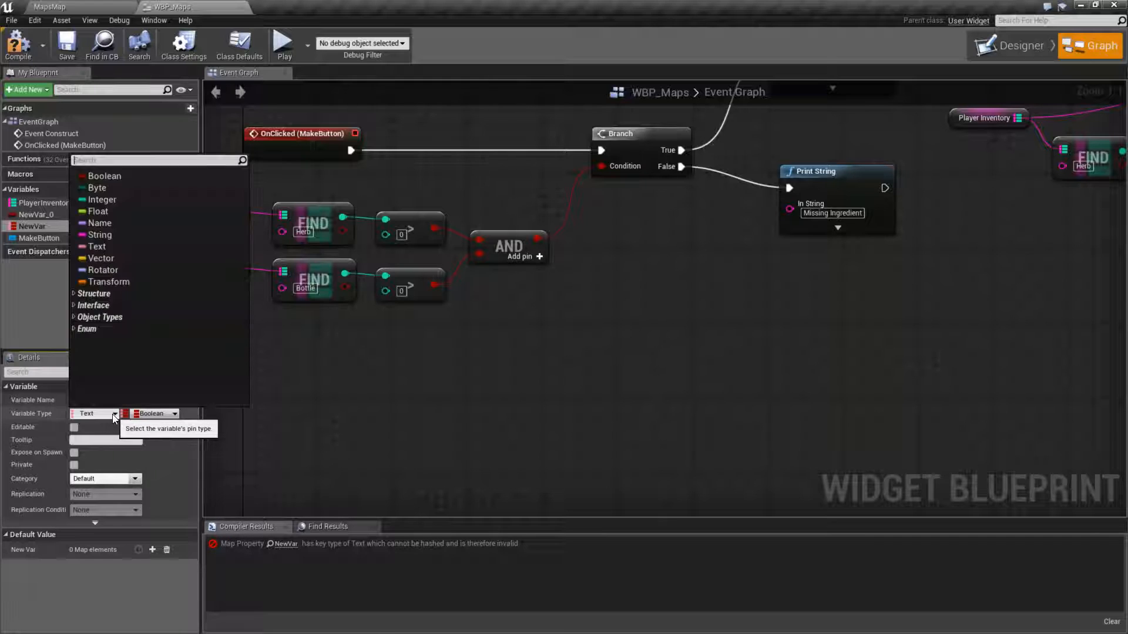
{"action": "mouse_move", "coordinate": [108, 211]}
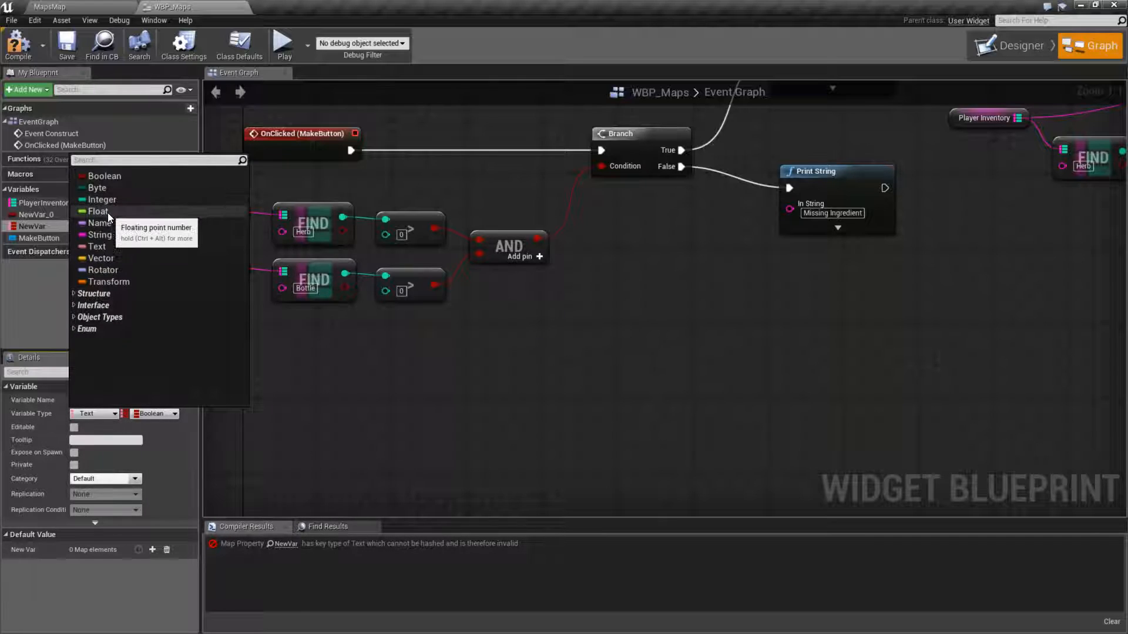
{"action": "mouse_move", "coordinate": [99, 257]}
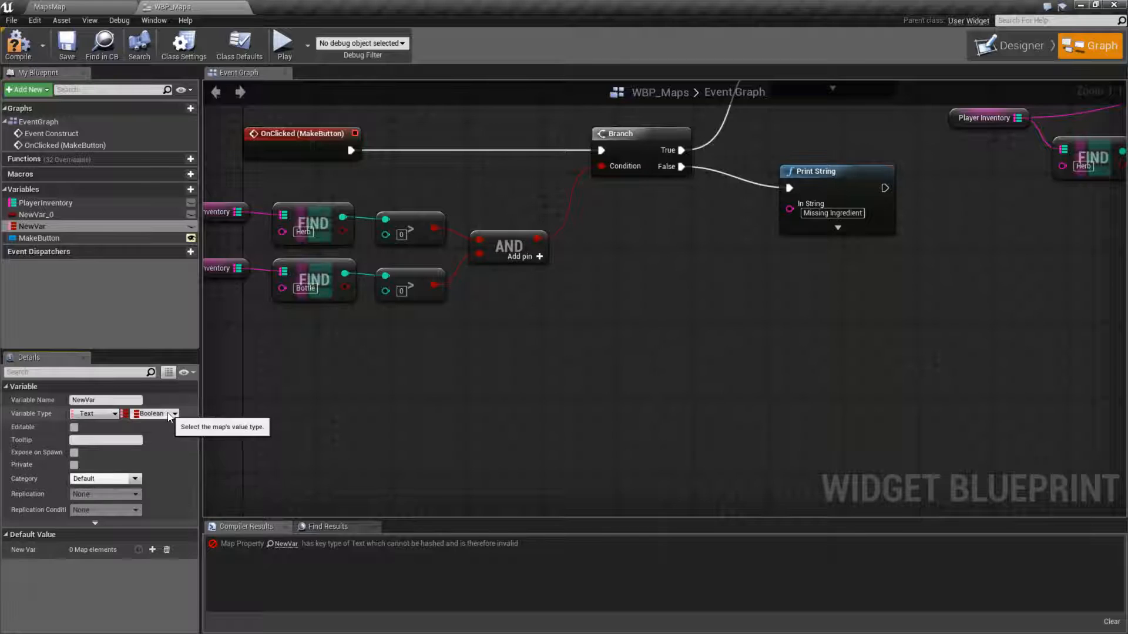
{"action": "mouse_move", "coordinate": [116, 417]}
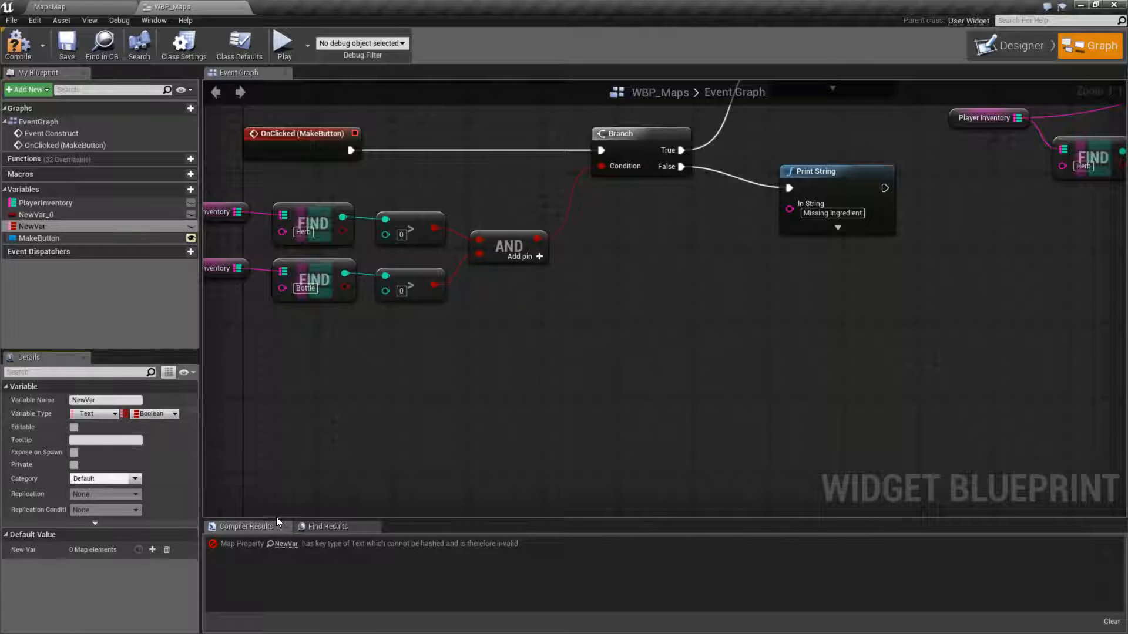
{"action": "mouse_move", "coordinate": [106, 414]}
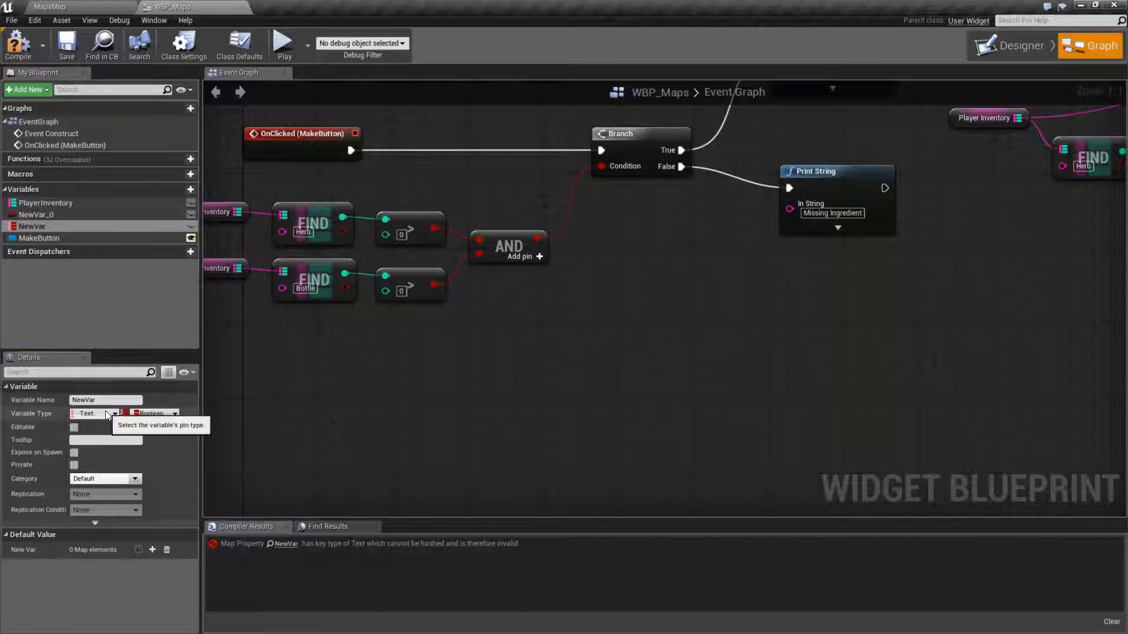
{"action": "left_click", "coordinate": [105, 414]}
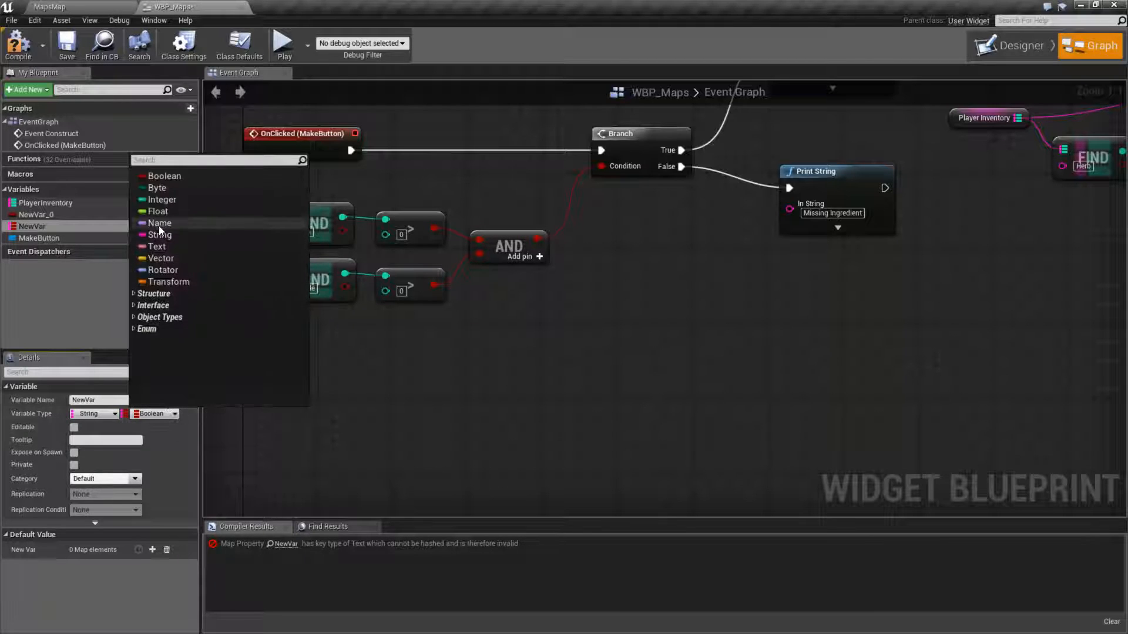
{"action": "left_click", "coordinate": [164, 199]}
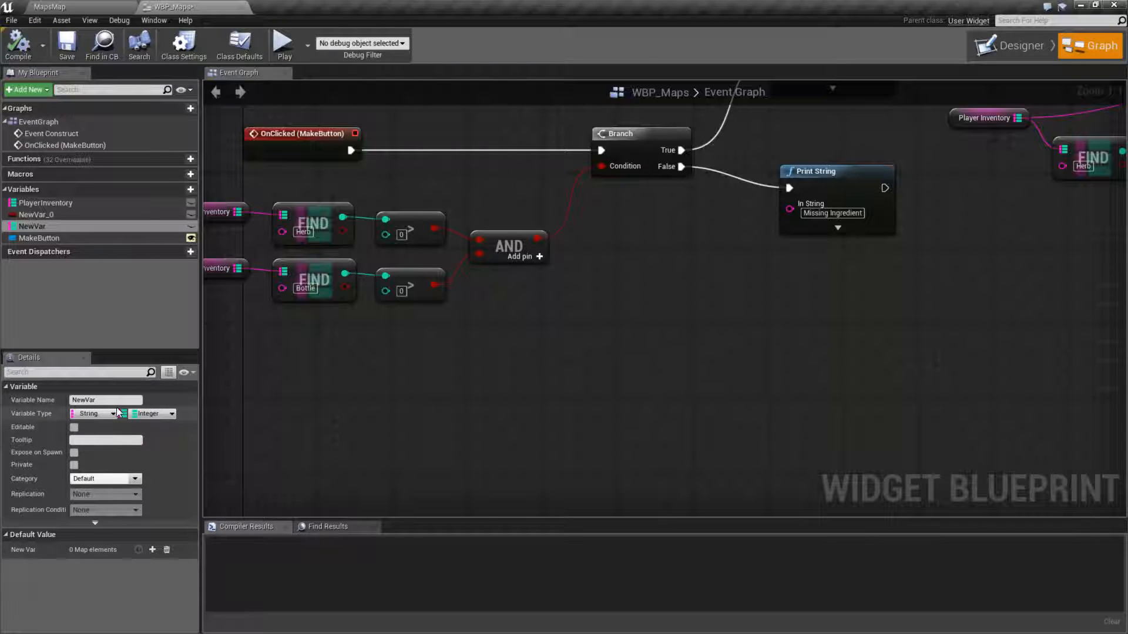
{"action": "mouse_move", "coordinate": [153, 550]}
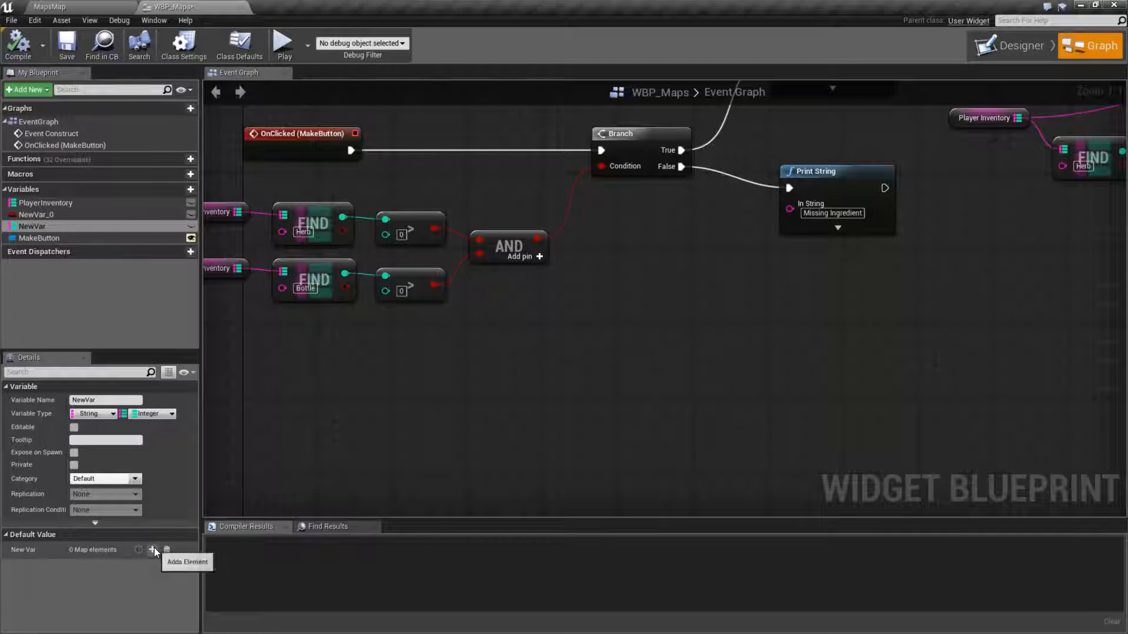
Add one default map element (blank key, value 0) and dismiss the duplicate-key warning on a second add
{"action": "left_click", "coordinate": [153, 549]}
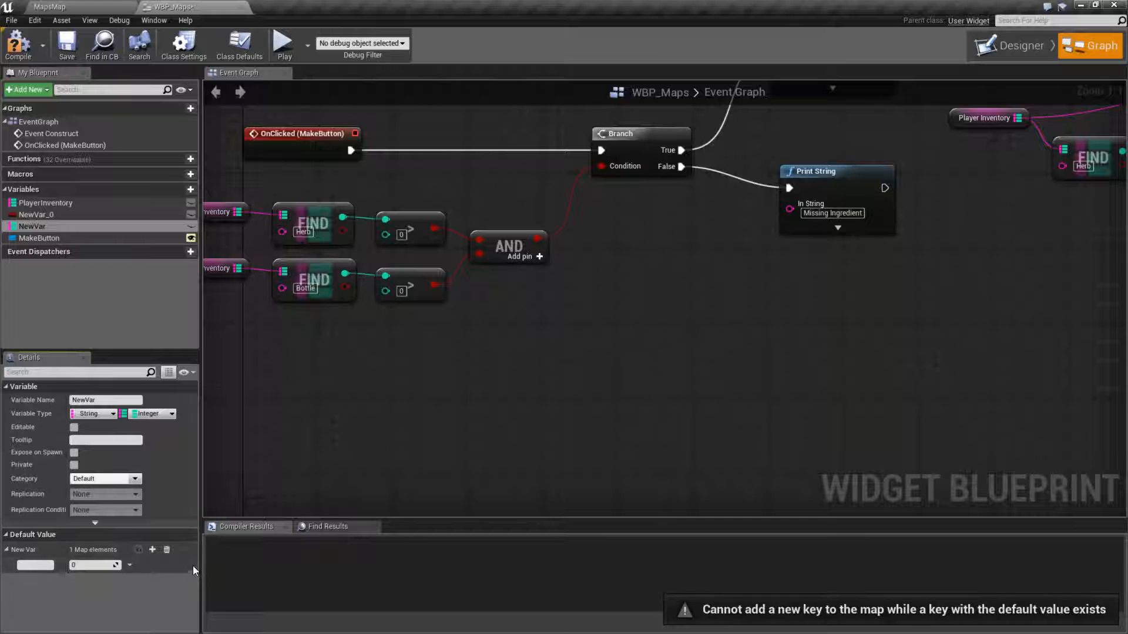
{"action": "mouse_move", "coordinate": [153, 550]}
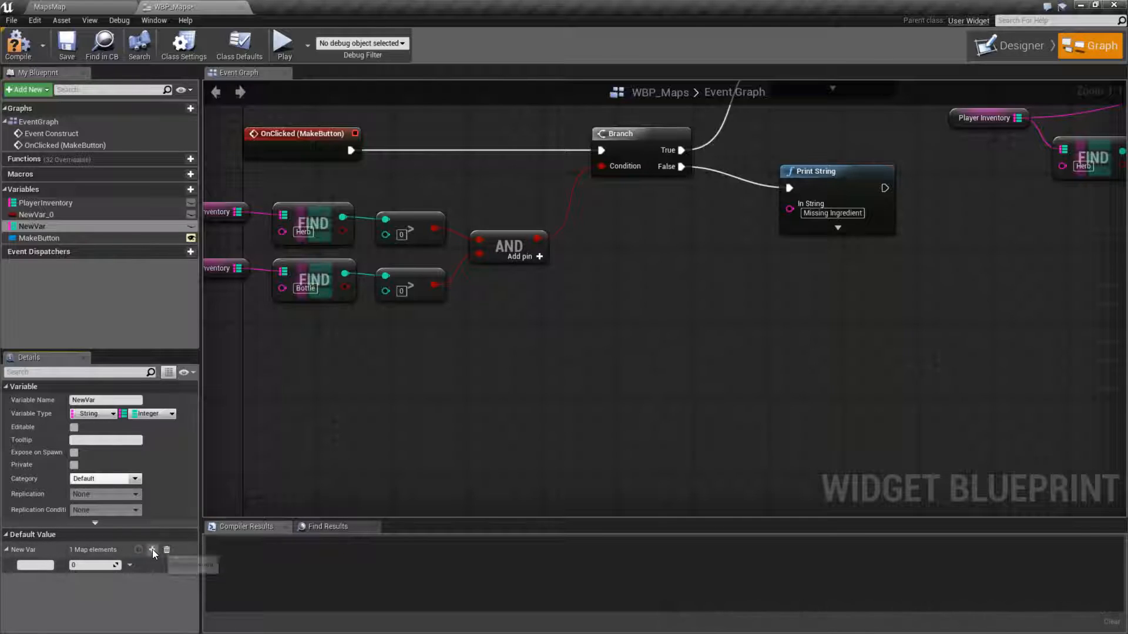
{"action": "left_click", "coordinate": [153, 550]}
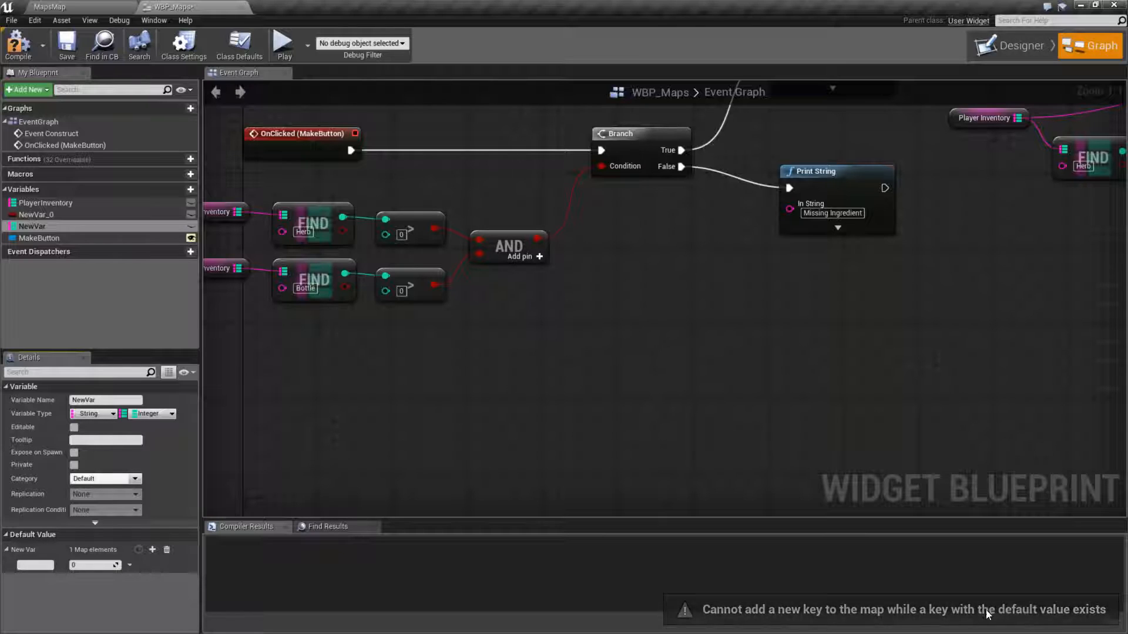
{"action": "left_click", "coordinate": [34, 566]}
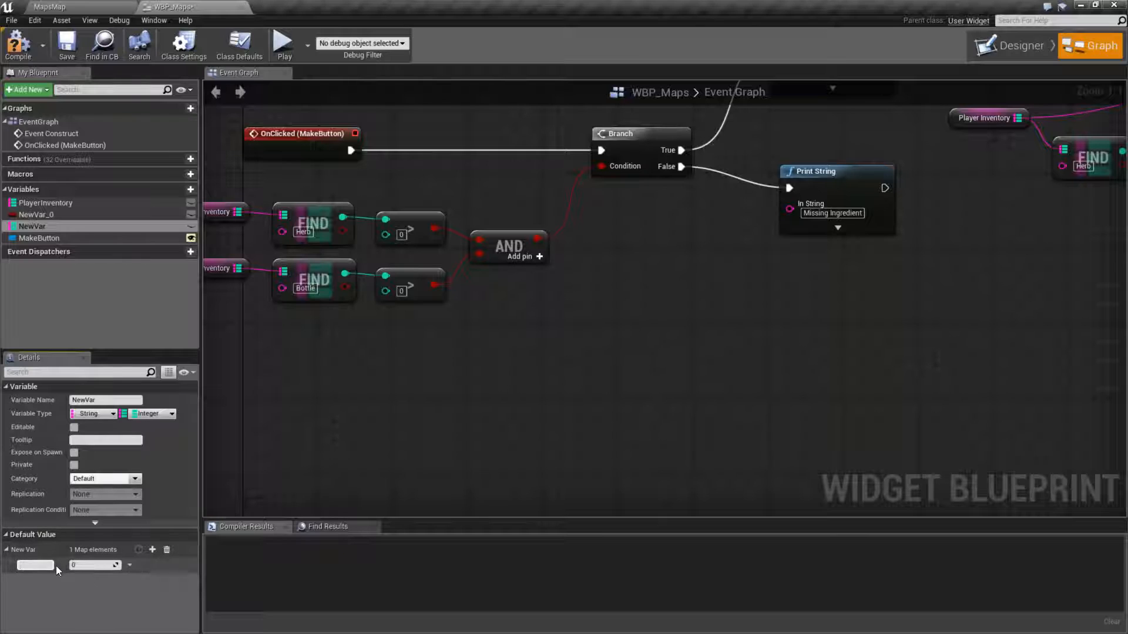
Enter the default map keys Apple, Pear and Orange as three entries
{"action": "left_click", "coordinate": [34, 566]}
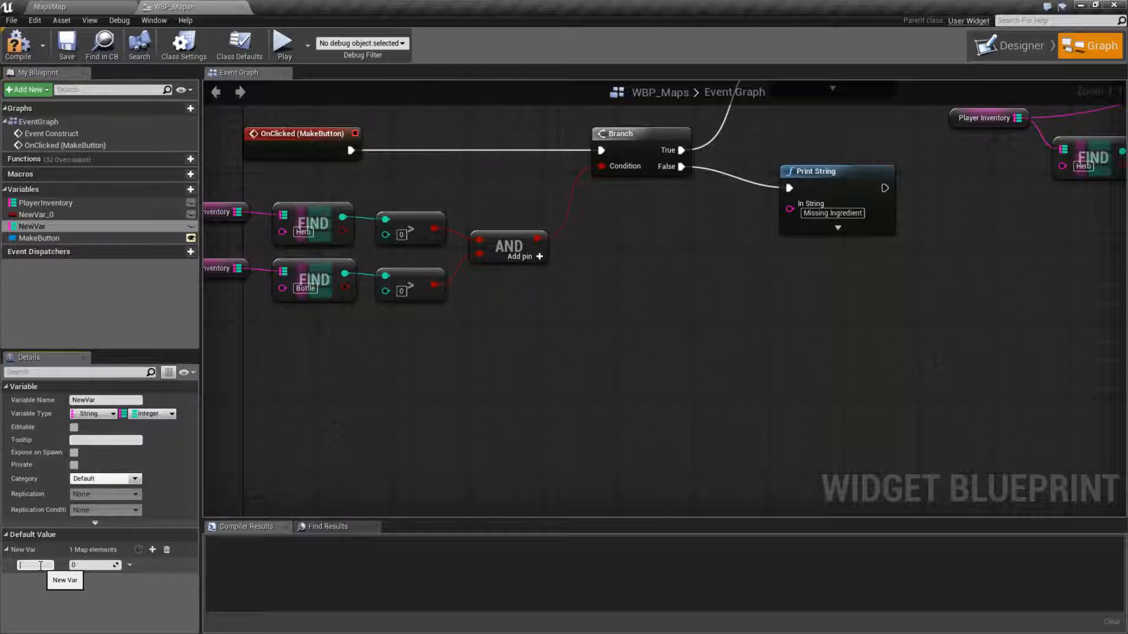
{"action": "type", "text": "Apple"}
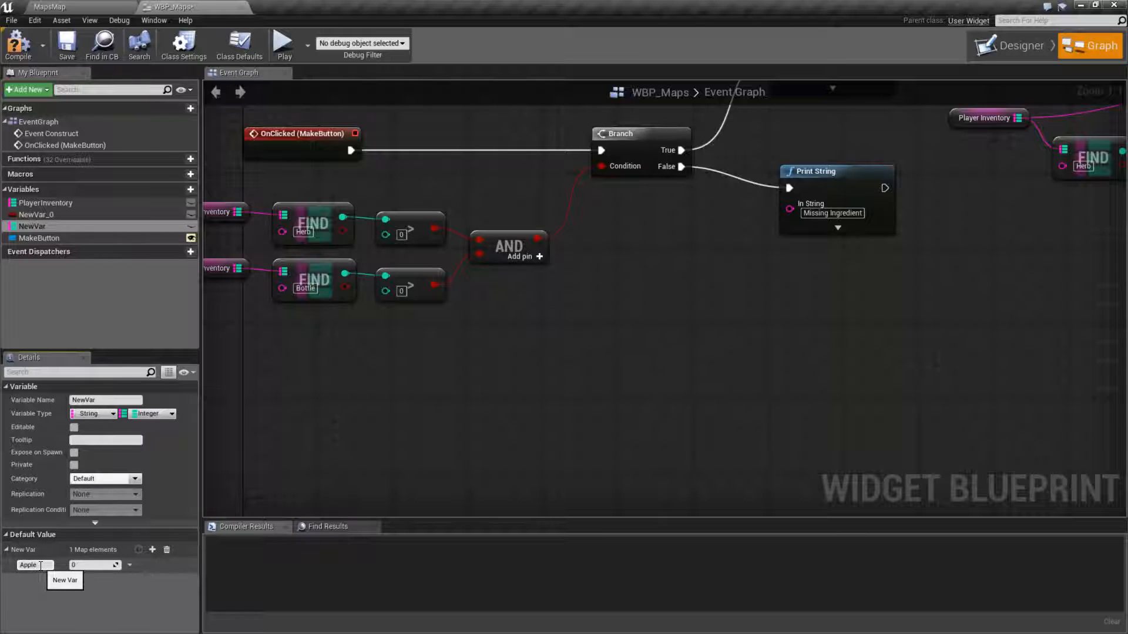
{"action": "left_click", "coordinate": [153, 549]}
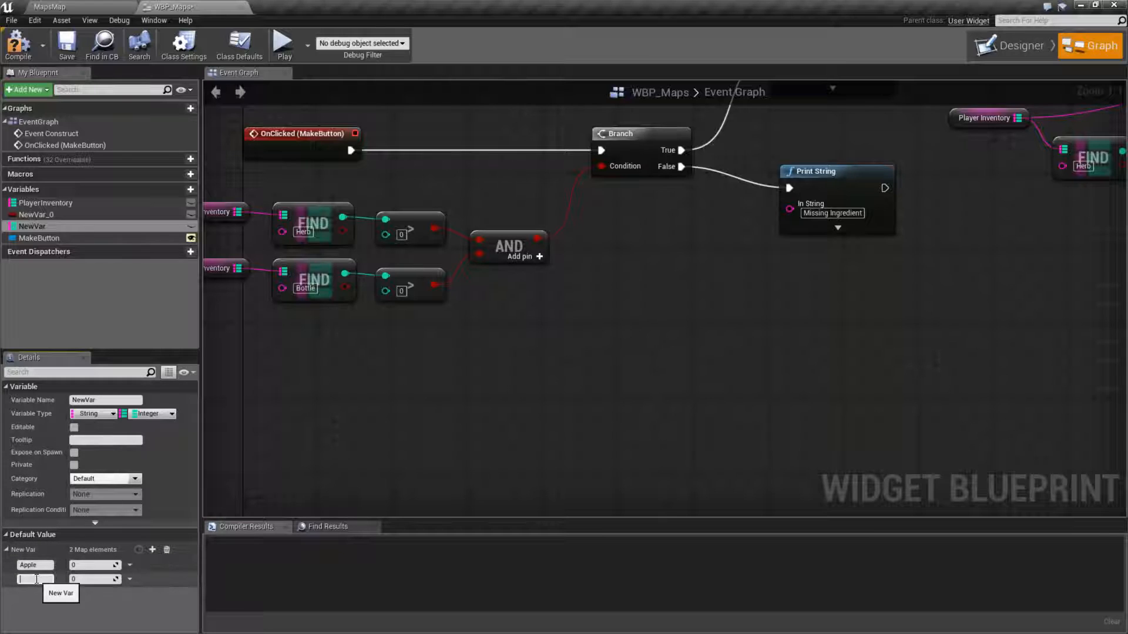
{"action": "type", "text": "Pear"}
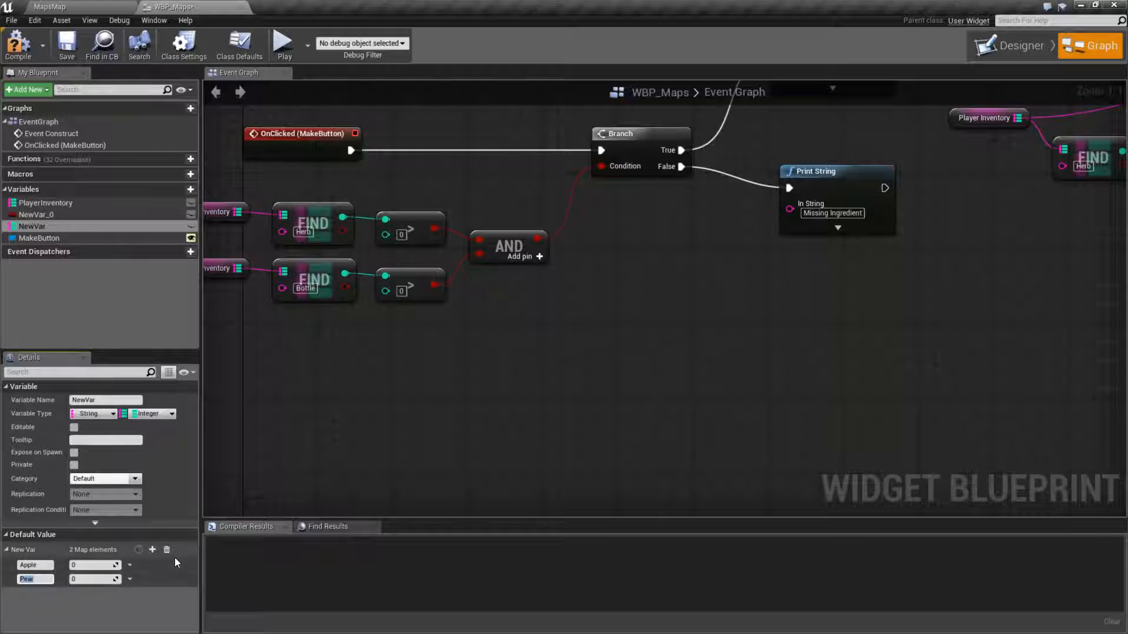
{"action": "left_click", "coordinate": [152, 550]}
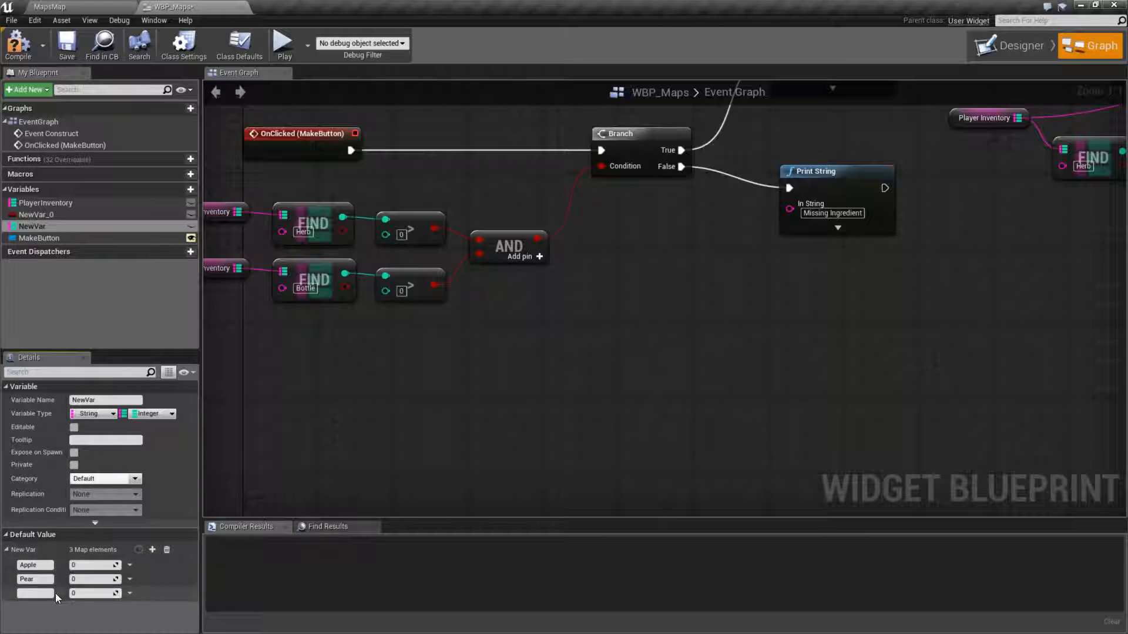
{"action": "type", "text": "Or"}
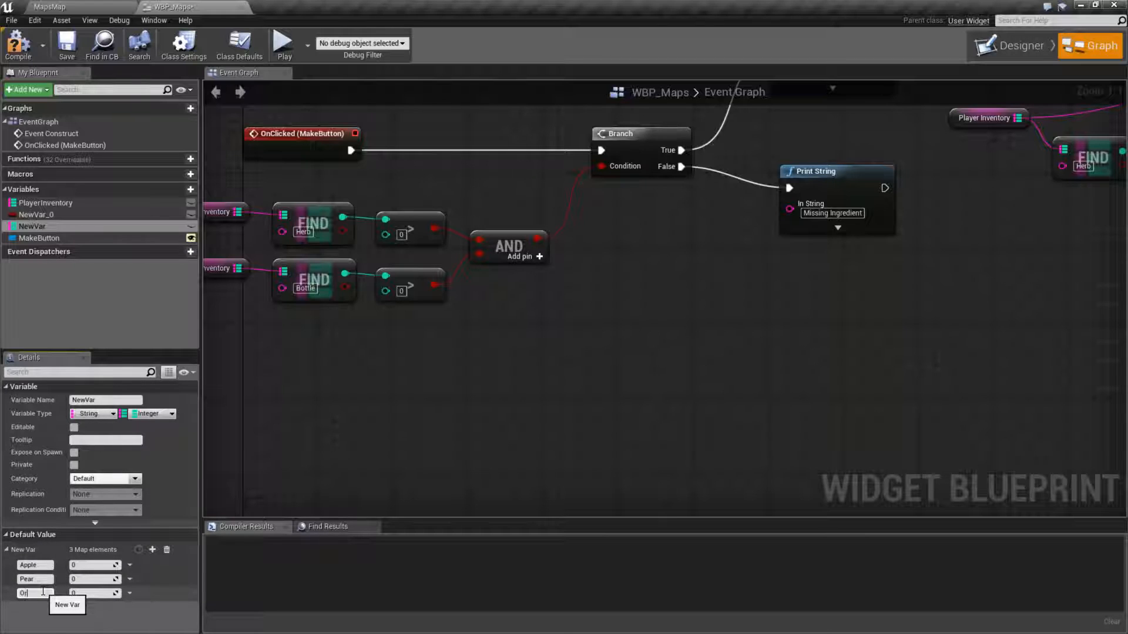
{"action": "type", "text": "Orange"}
{"action": "left_click", "coordinate": [95, 565]}
{"action": "type", "text": "10"}
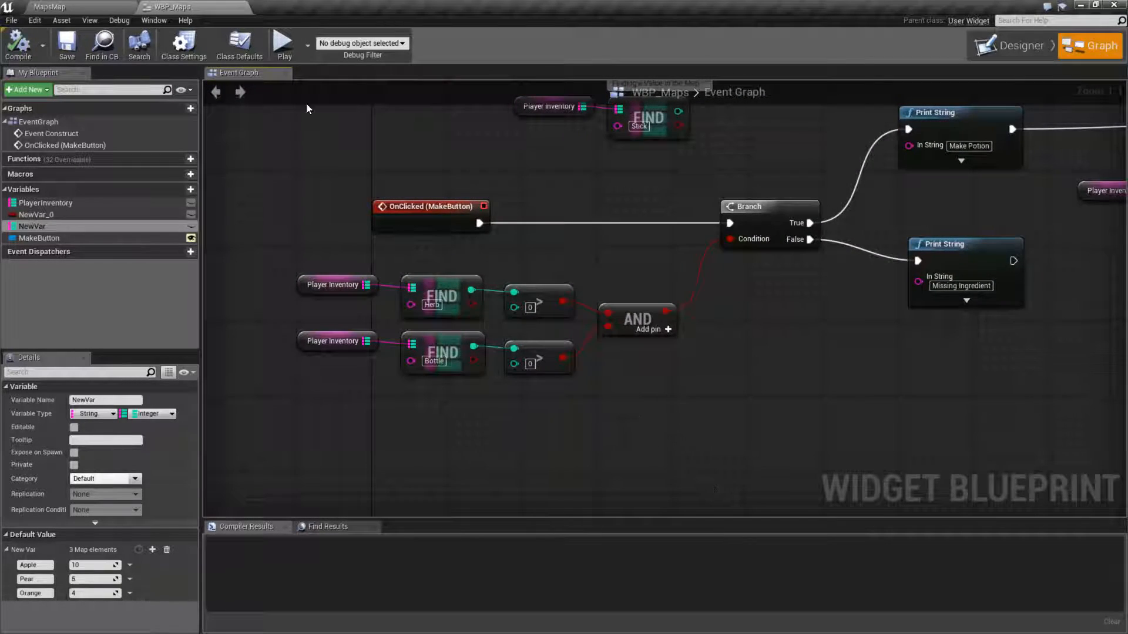
{"action": "left_click", "coordinate": [284, 41]}
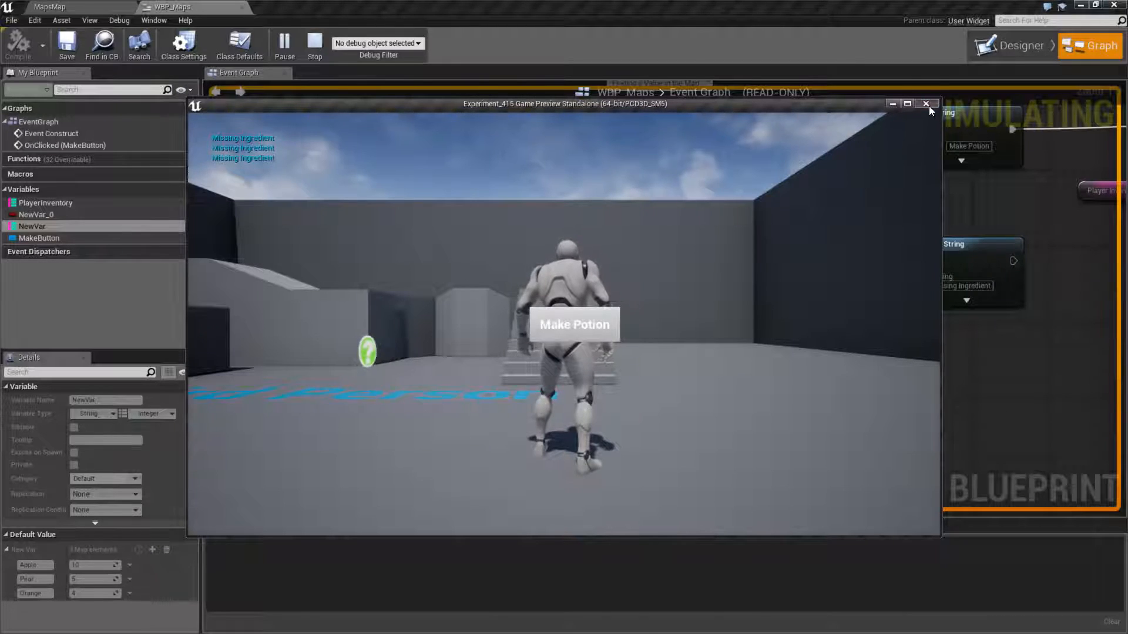
{"action": "left_click", "coordinate": [924, 103]}
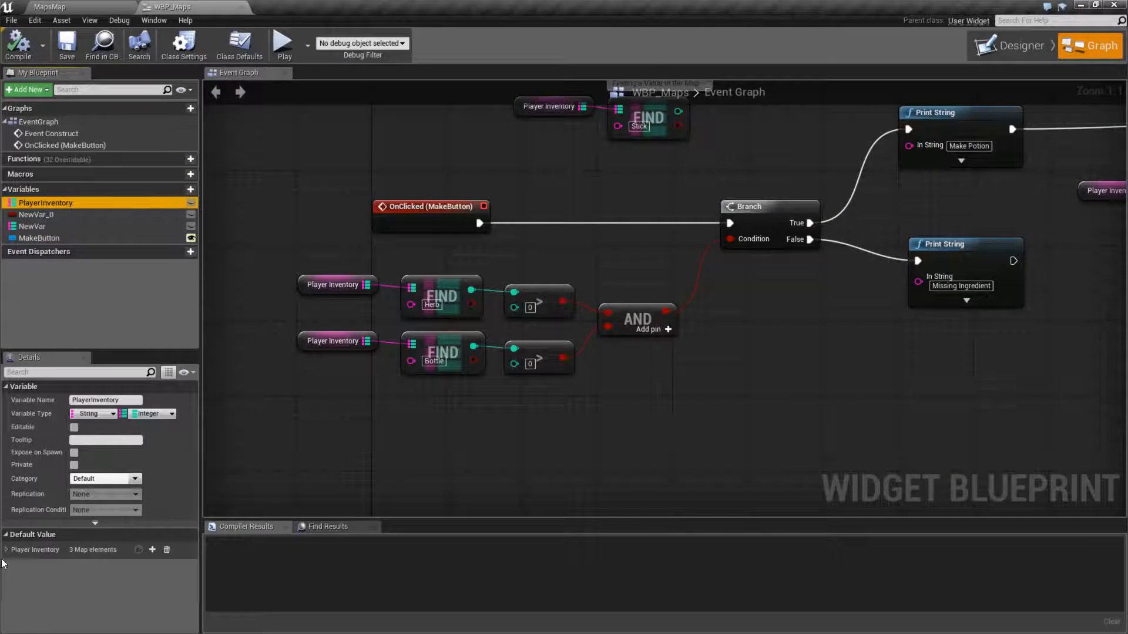
Deselect the inventory variable and show the Find/Add Herb nodes after the Make Potion Print String
{"action": "left_click", "coordinate": [5, 549]}
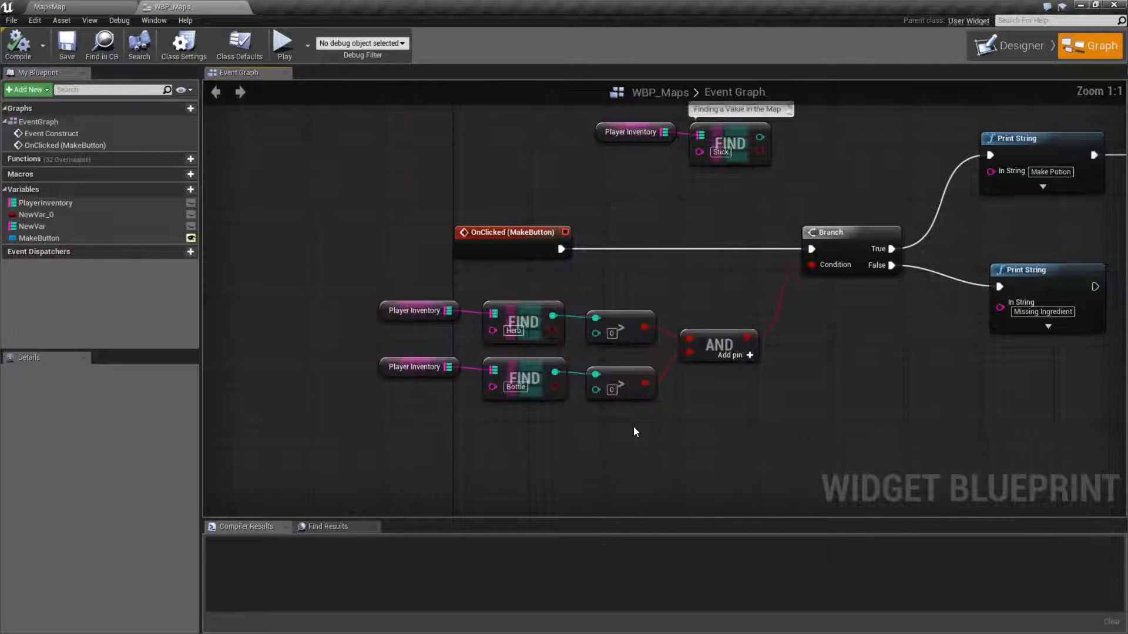
{"action": "left_click", "coordinate": [523, 322]}
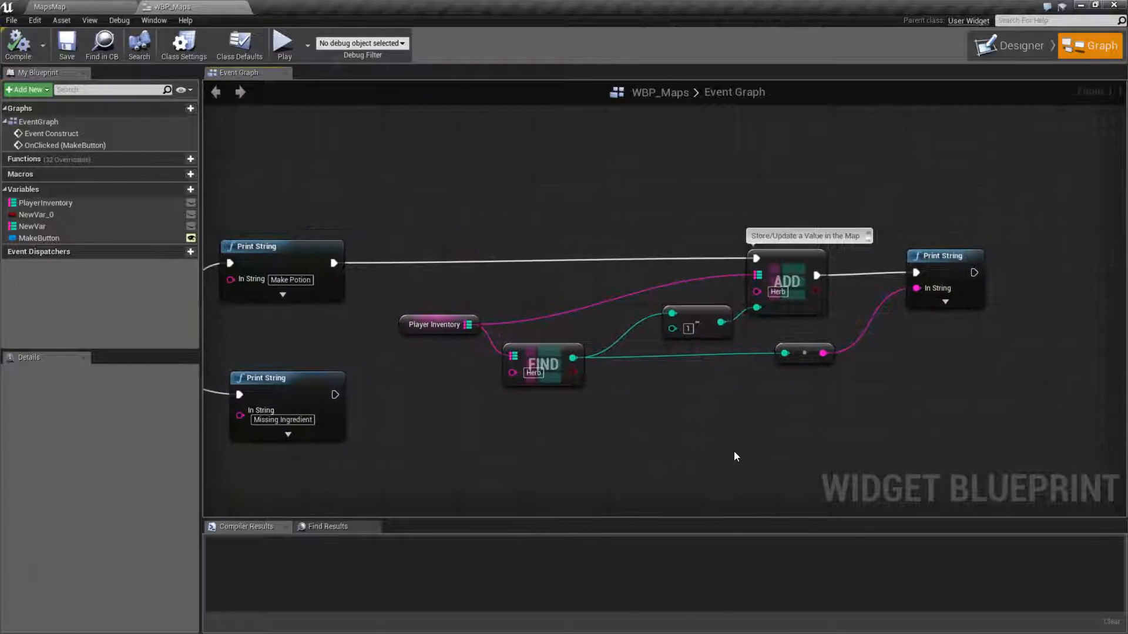
{"action": "mouse_move", "coordinate": [468, 302]}
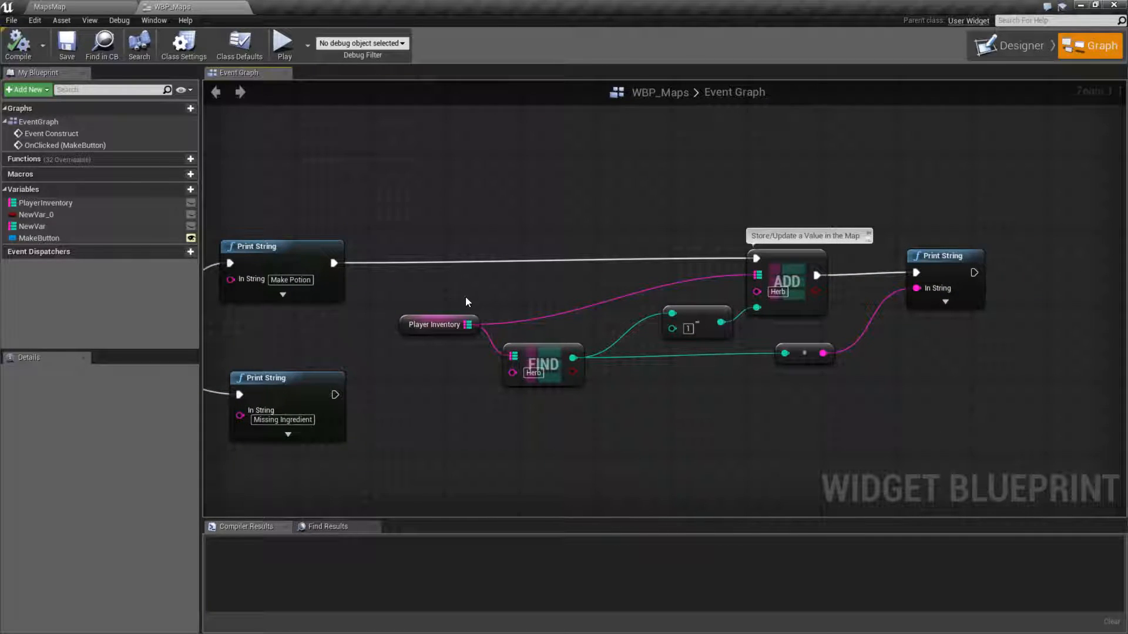
{"action": "left_click", "coordinate": [543, 363]}
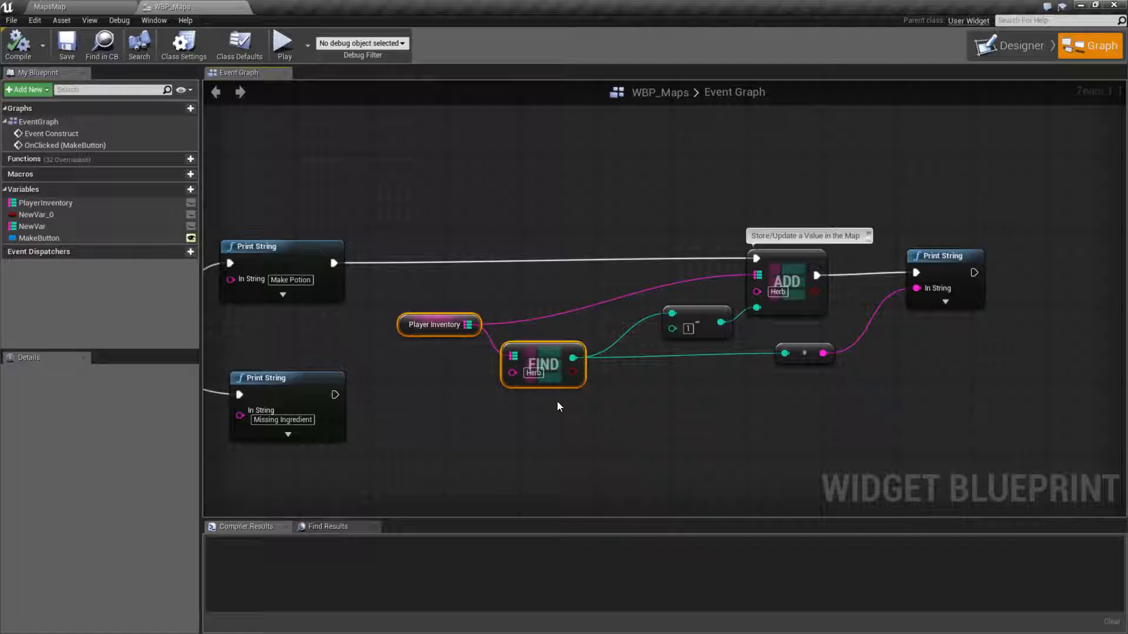
{"action": "left_click_drag", "start_coordinate": [557, 407], "coordinate": [818, 406]}
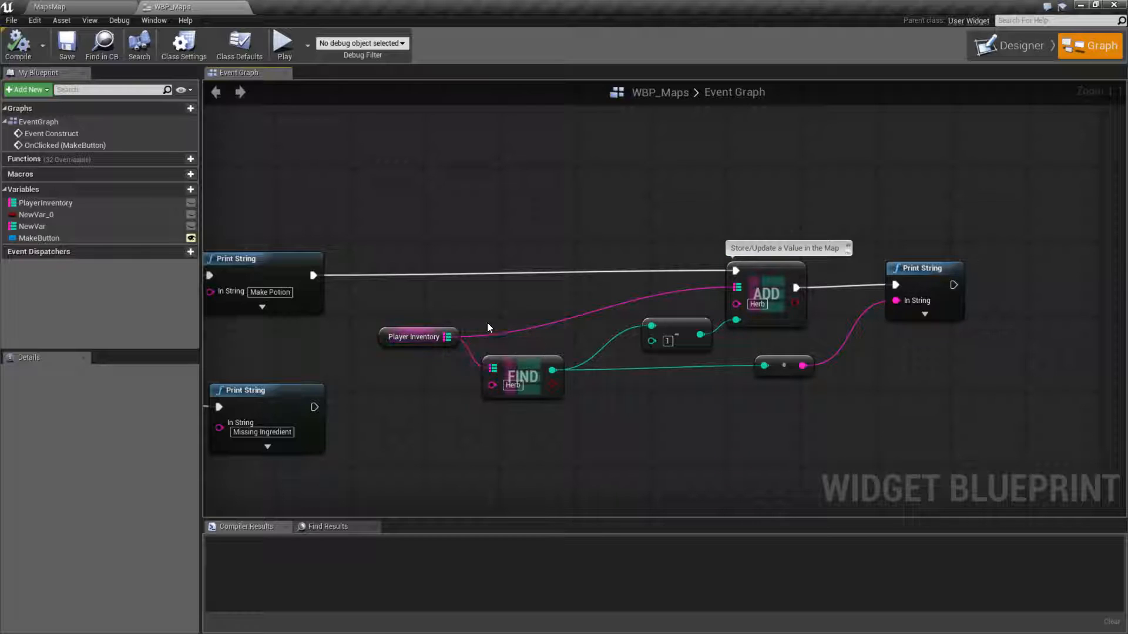
{"action": "mouse_move", "coordinate": [449, 338]}
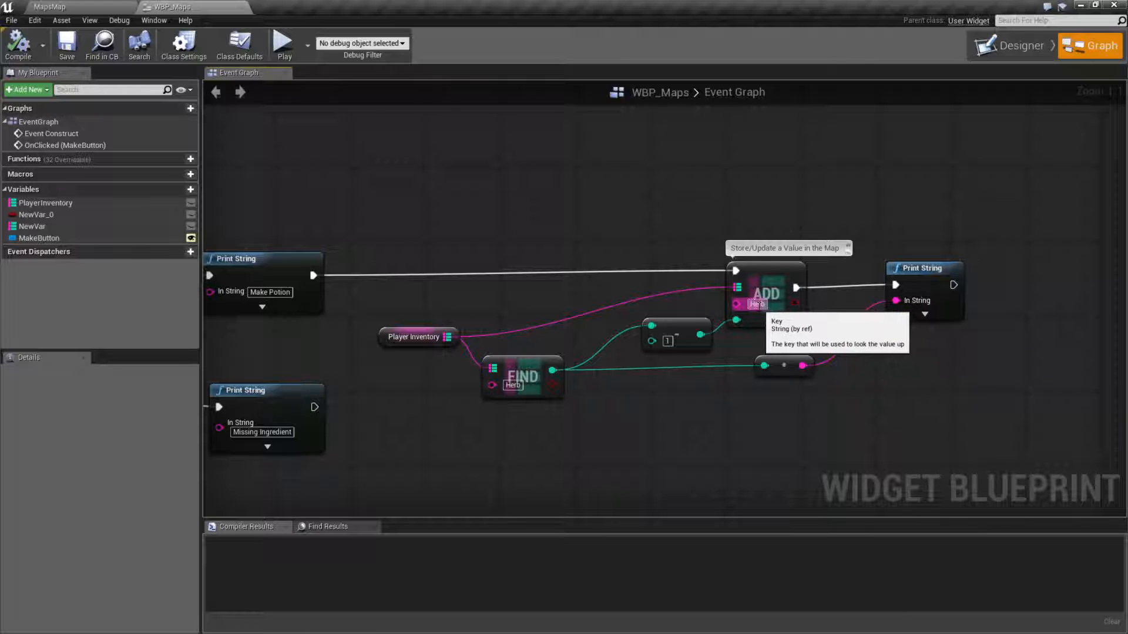
{"action": "mouse_move", "coordinate": [481, 356]}
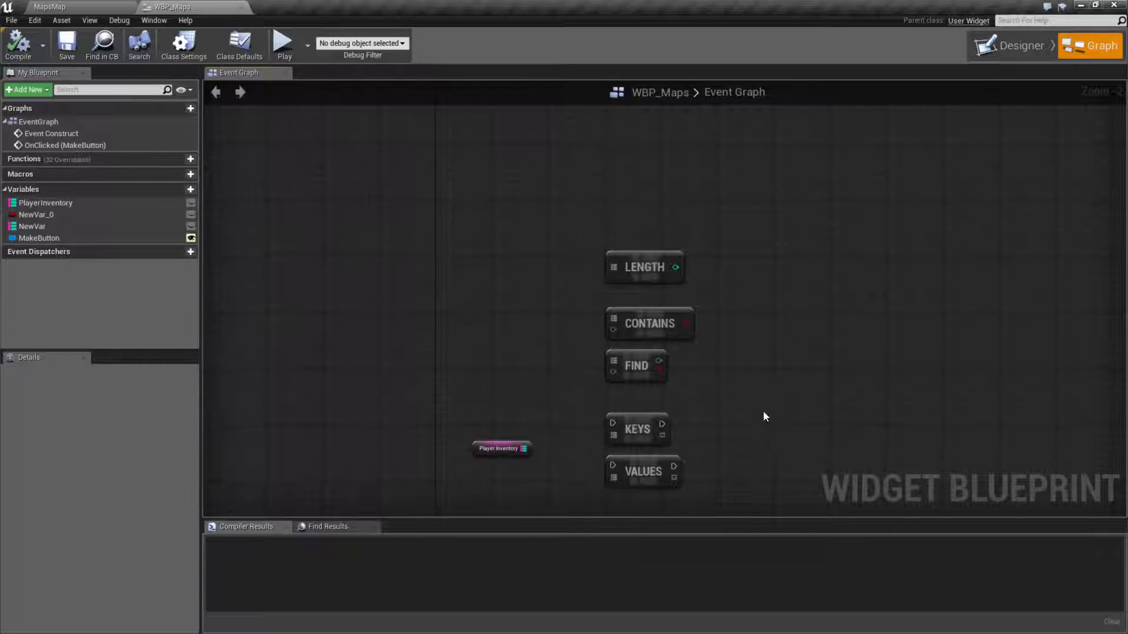
Inspect the Length and Contains nodes and wire PlayerInventory into the Contains map input
{"action": "left_click", "coordinate": [644, 268]}
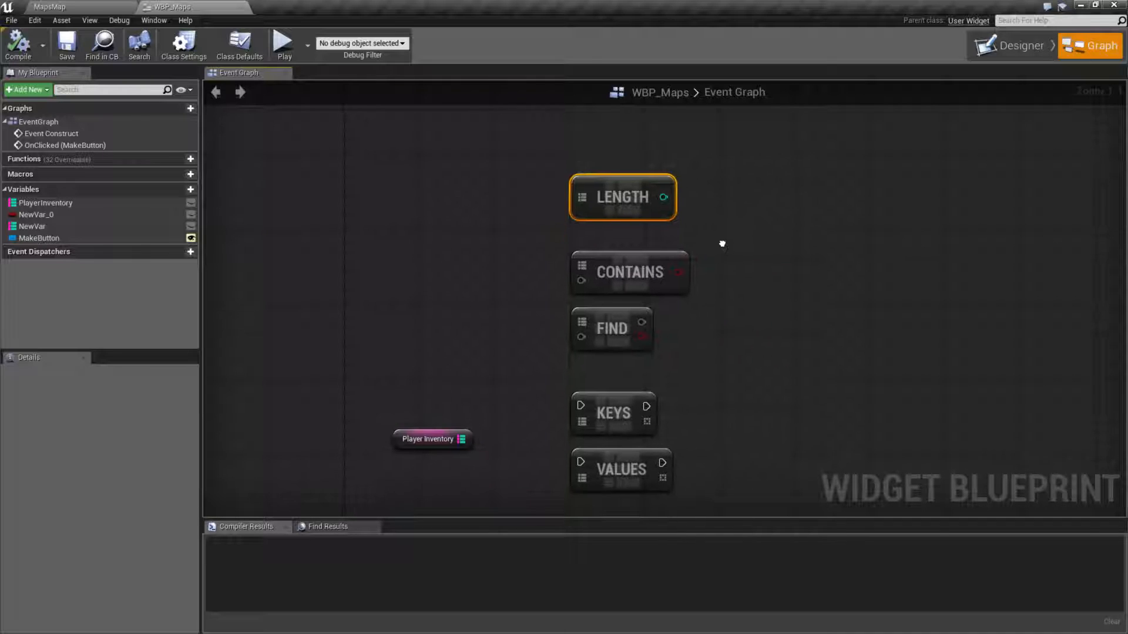
{"action": "left_click", "coordinate": [612, 329]}
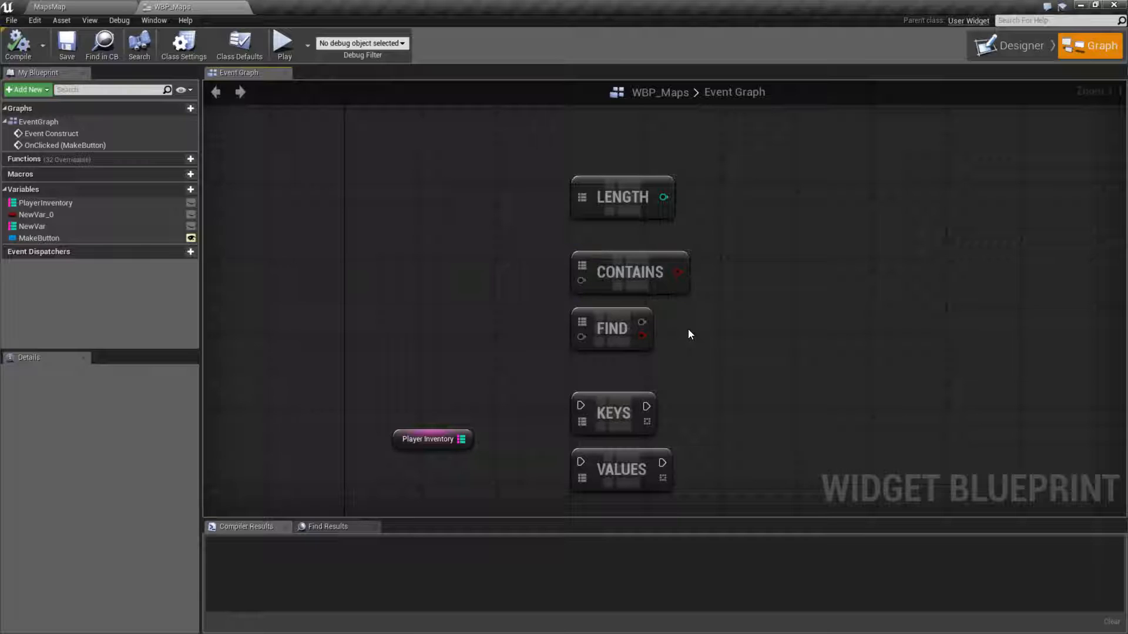
{"action": "left_click", "coordinate": [629, 272]}
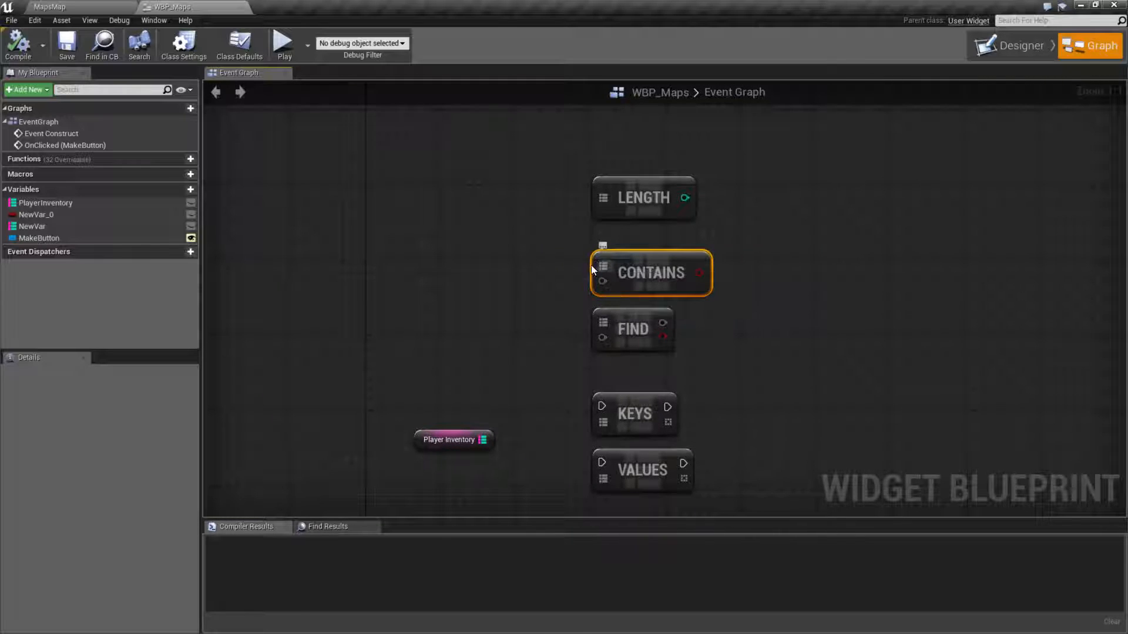
{"action": "mouse_move", "coordinate": [603, 286]}
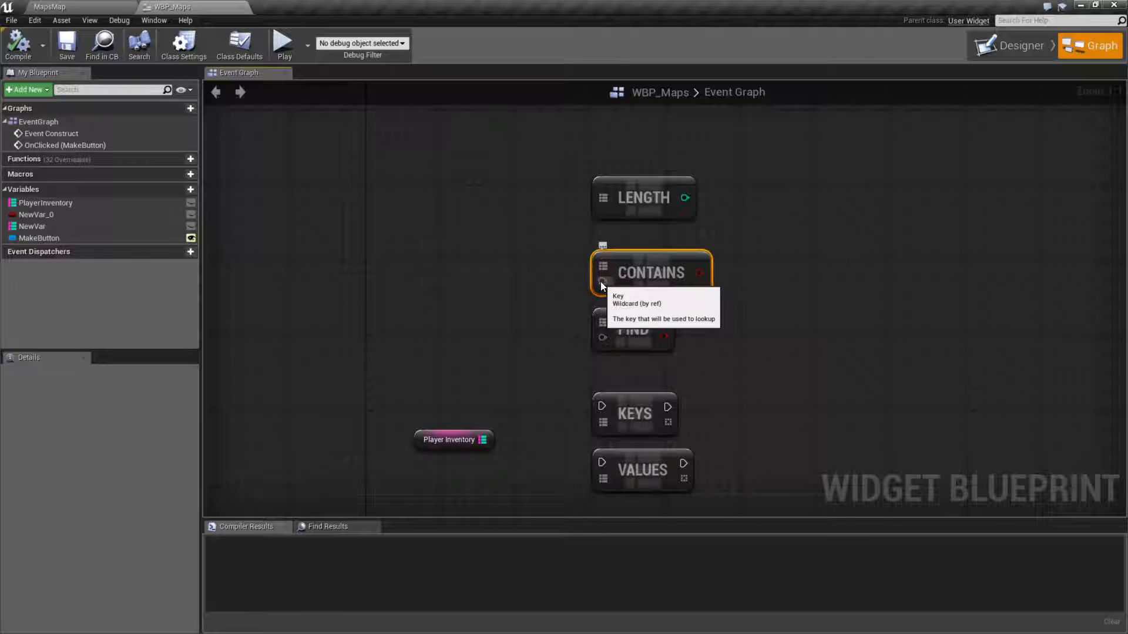
{"action": "mouse_move", "coordinate": [698, 273]}
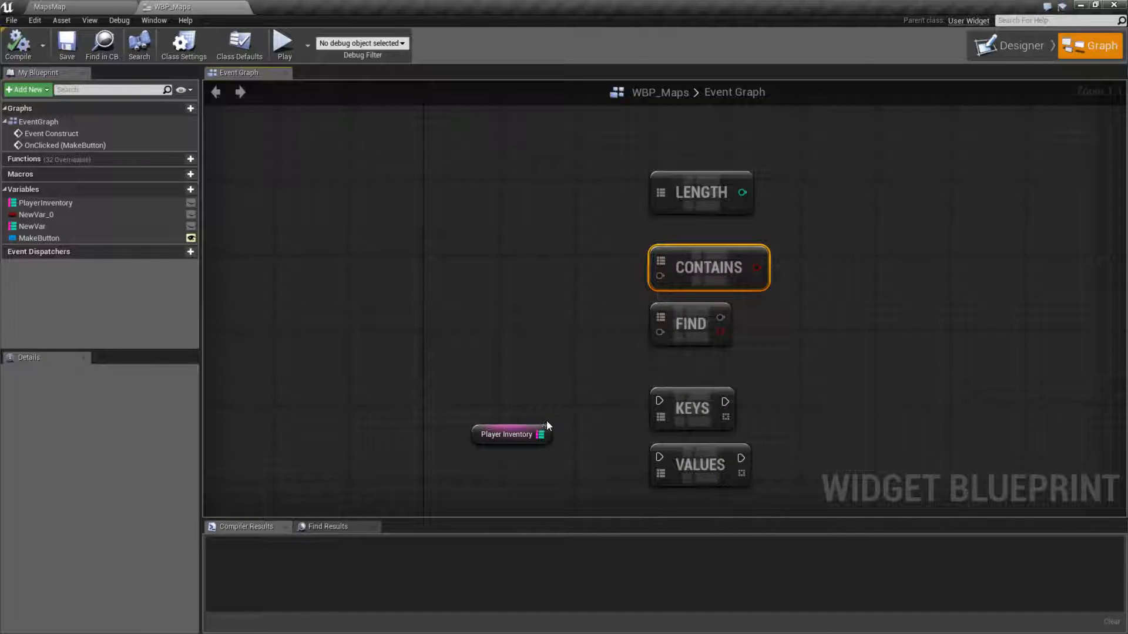
{"action": "left_click_drag", "start_coordinate": [538, 434], "coordinate": [659, 332]}
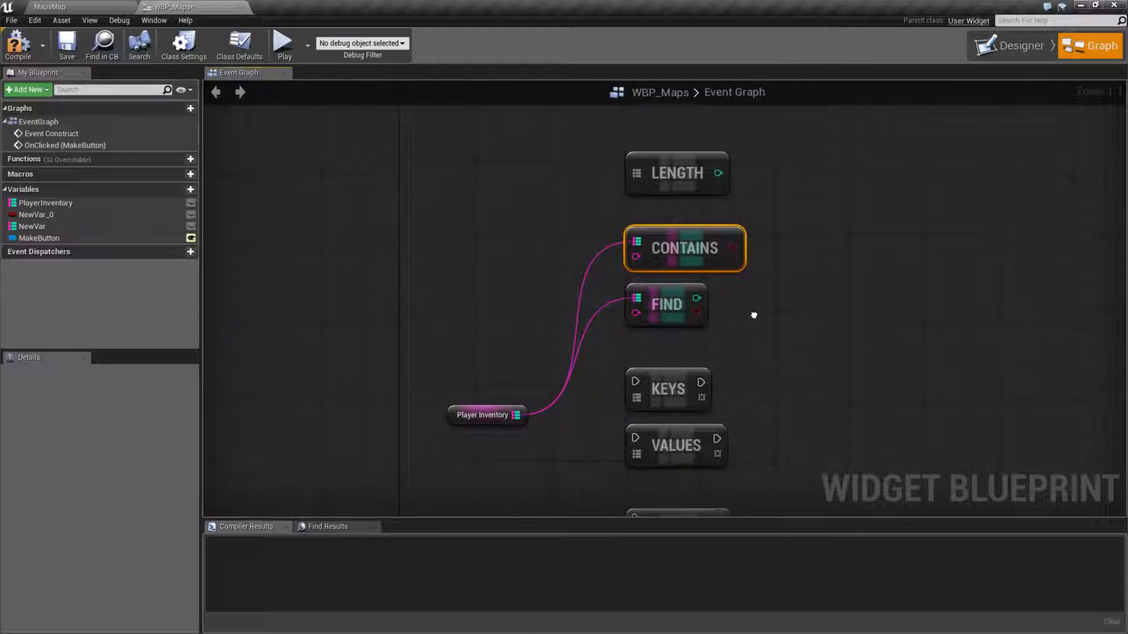
{"action": "scroll", "scroll_direction": "down", "scroll_amount": 3}
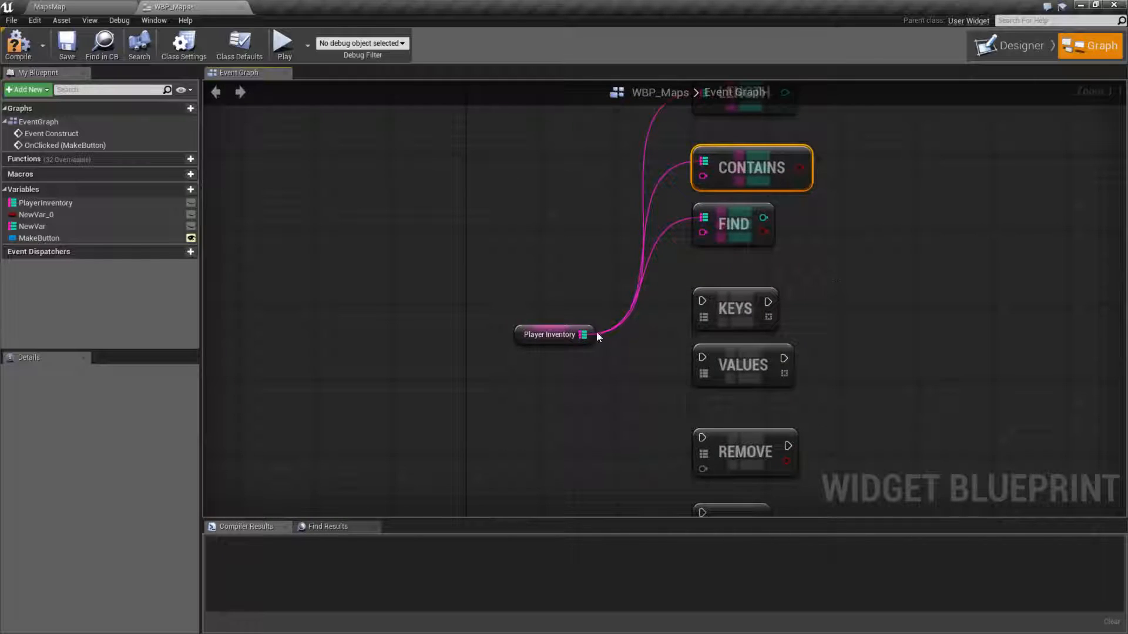
Wire the PlayerInventory getter into the Keys node's map input
{"action": "left_click_drag", "start_coordinate": [590, 335], "coordinate": [703, 316]}
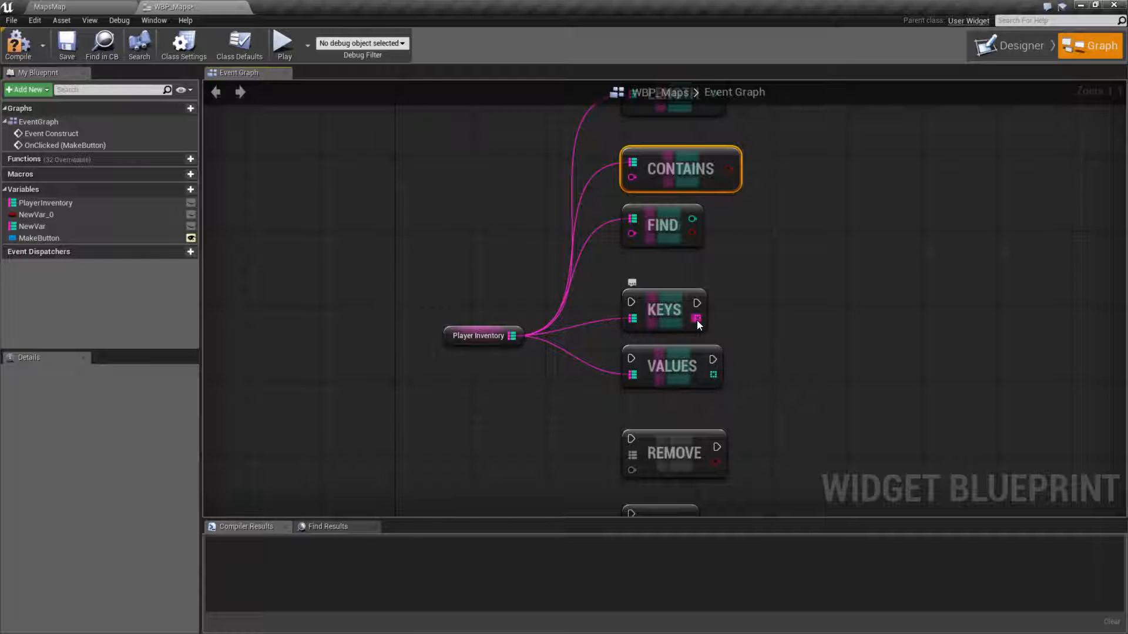
{"action": "mouse_move", "coordinate": [775, 371]}
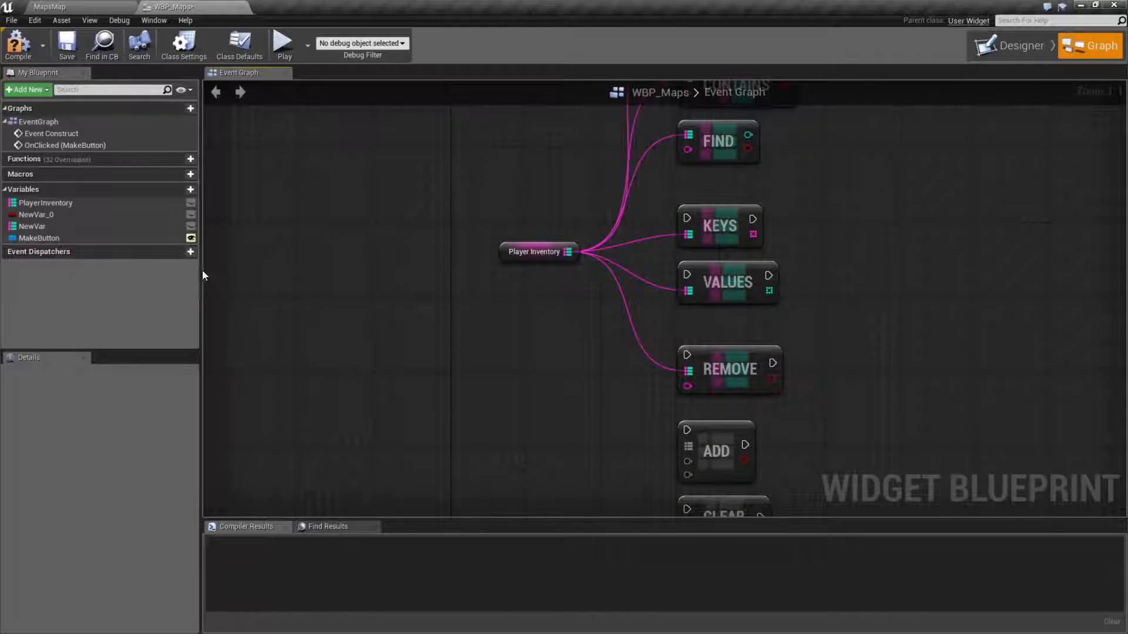
Select the Remove node, then wire PlayerInventory into the Clear node's map input
{"action": "left_click", "coordinate": [33, 227]}
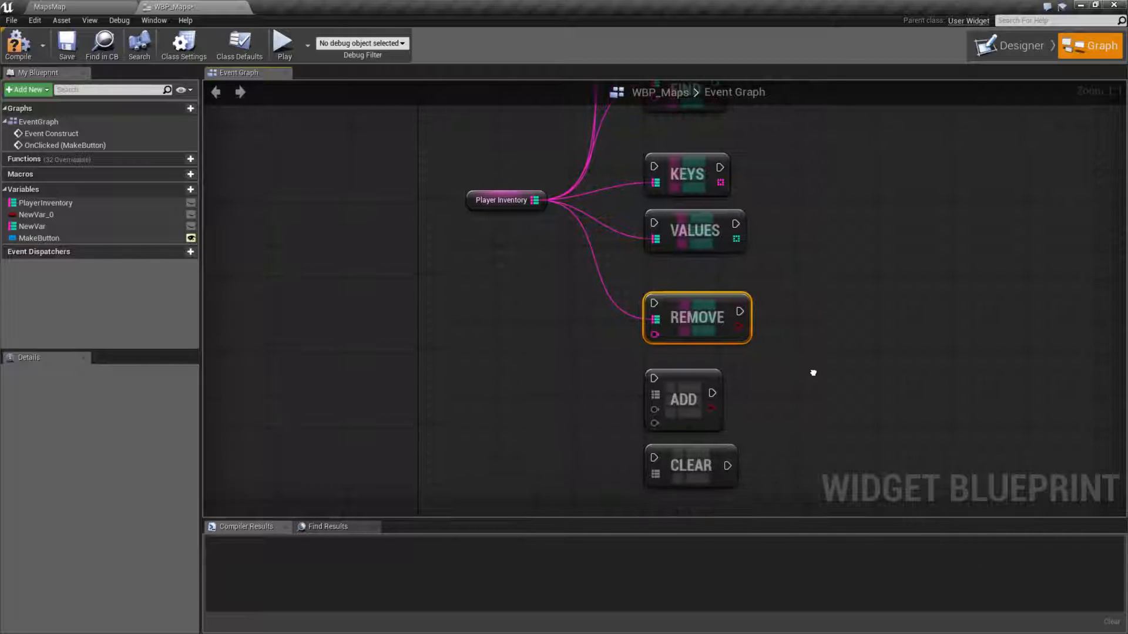
{"action": "mouse_move", "coordinate": [655, 338]}
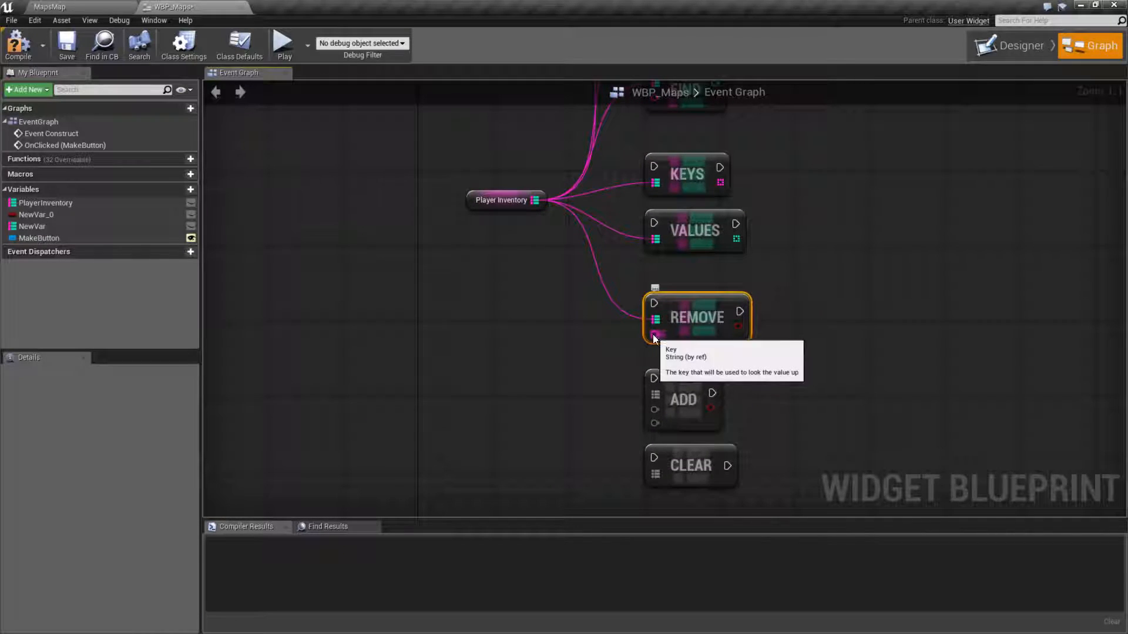
{"action": "mouse_move", "coordinate": [605, 347]}
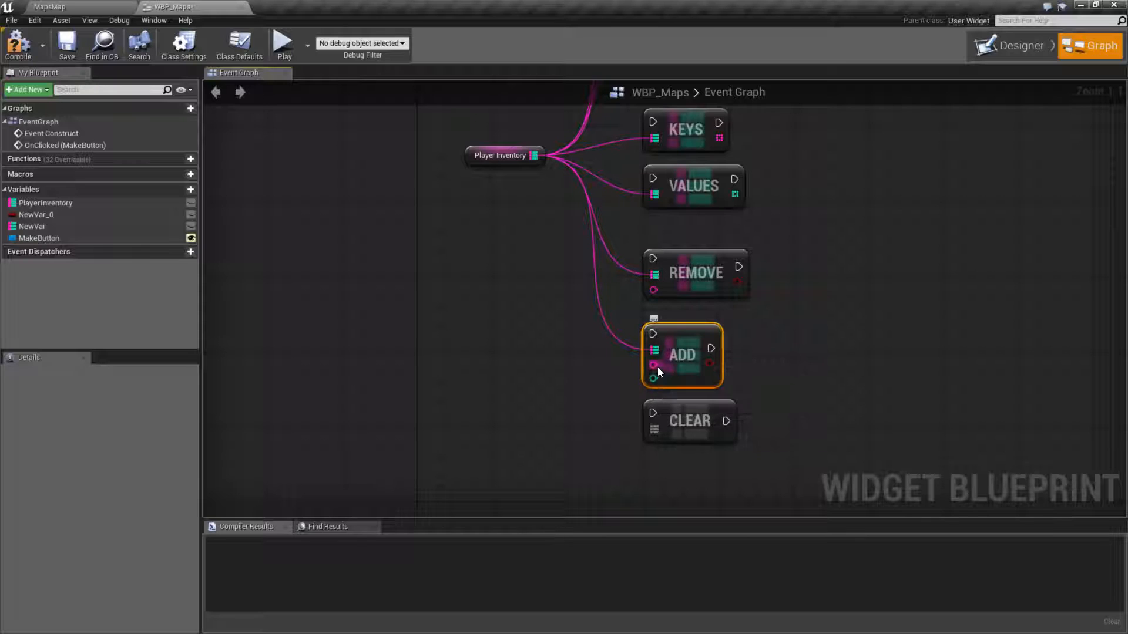
{"action": "mouse_move", "coordinate": [653, 367]}
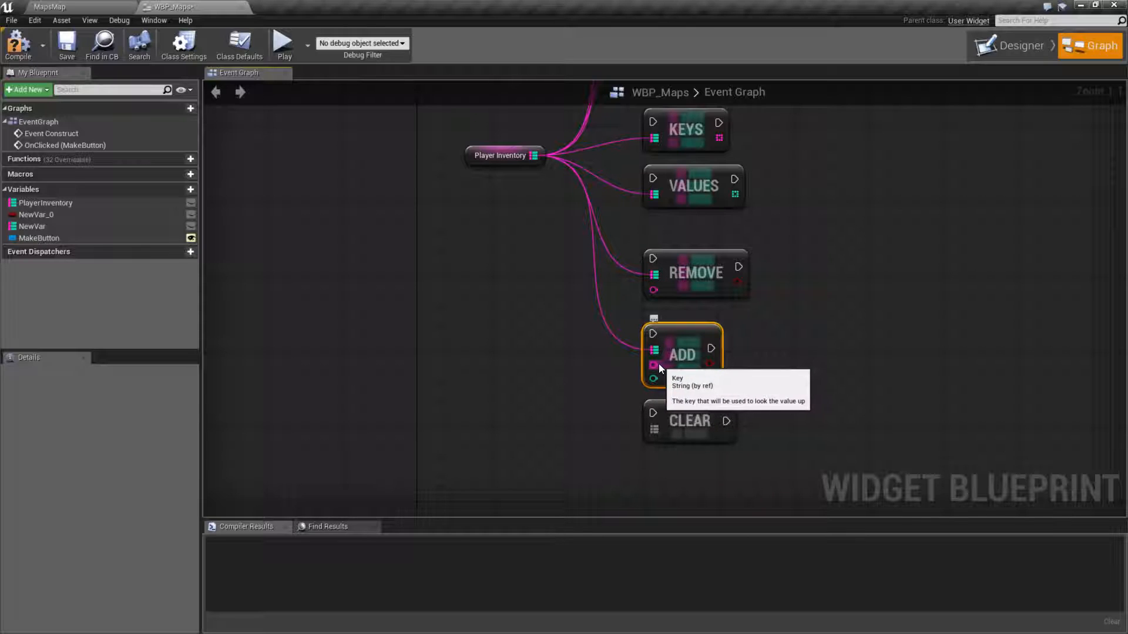
{"action": "mouse_move", "coordinate": [653, 380]}
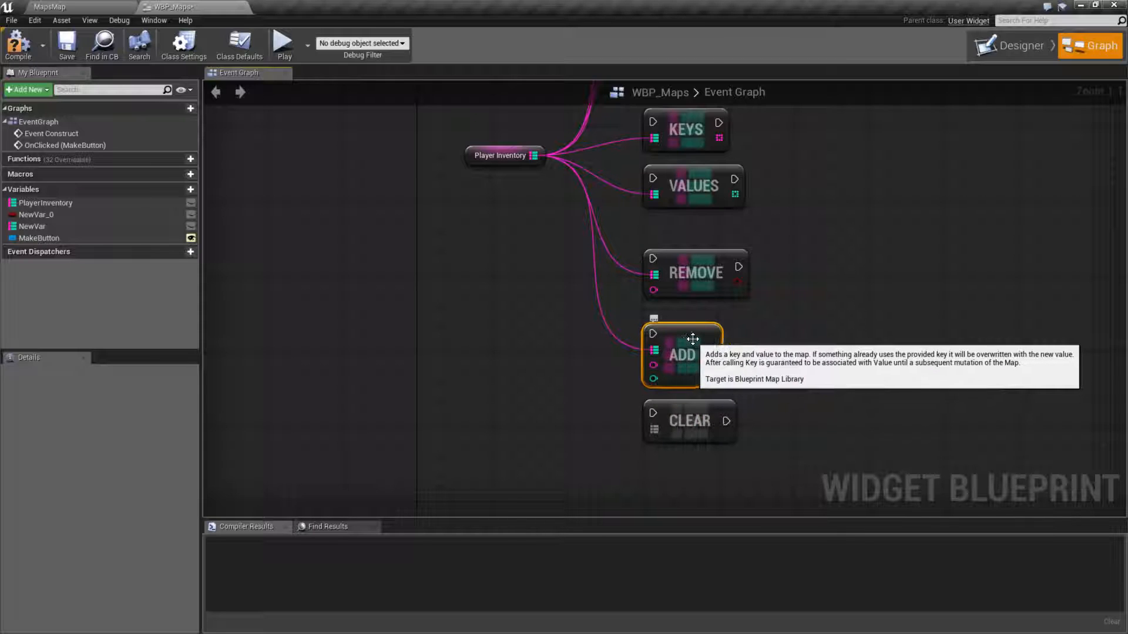
{"action": "mouse_move", "coordinate": [541, 155]}
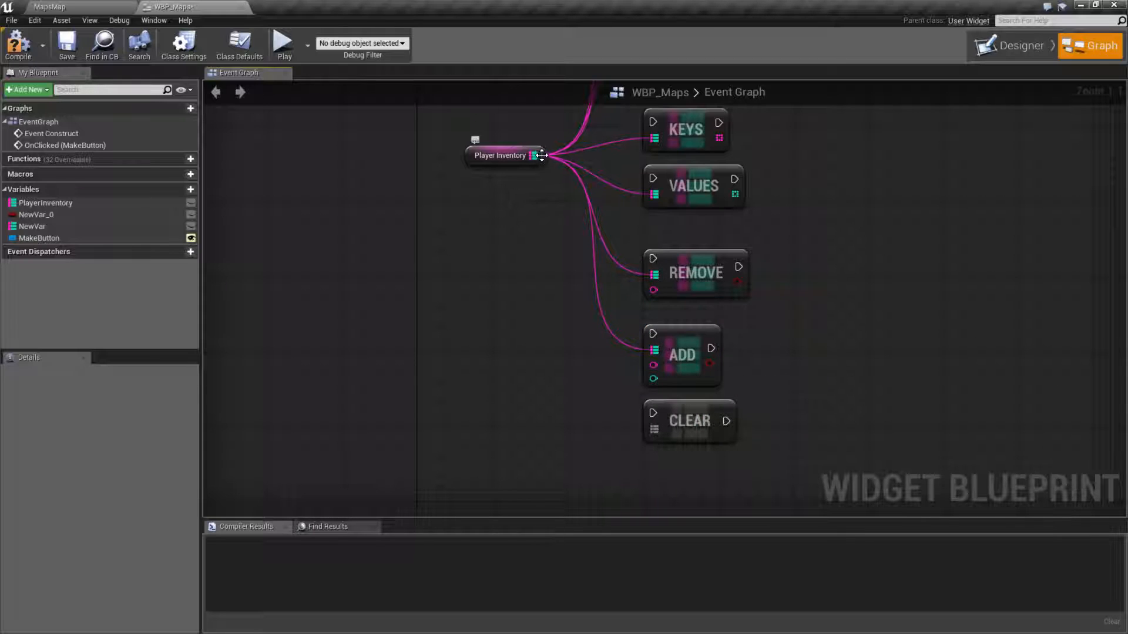
{"action": "left_click_drag", "start_coordinate": [539, 155], "coordinate": [653, 412]}
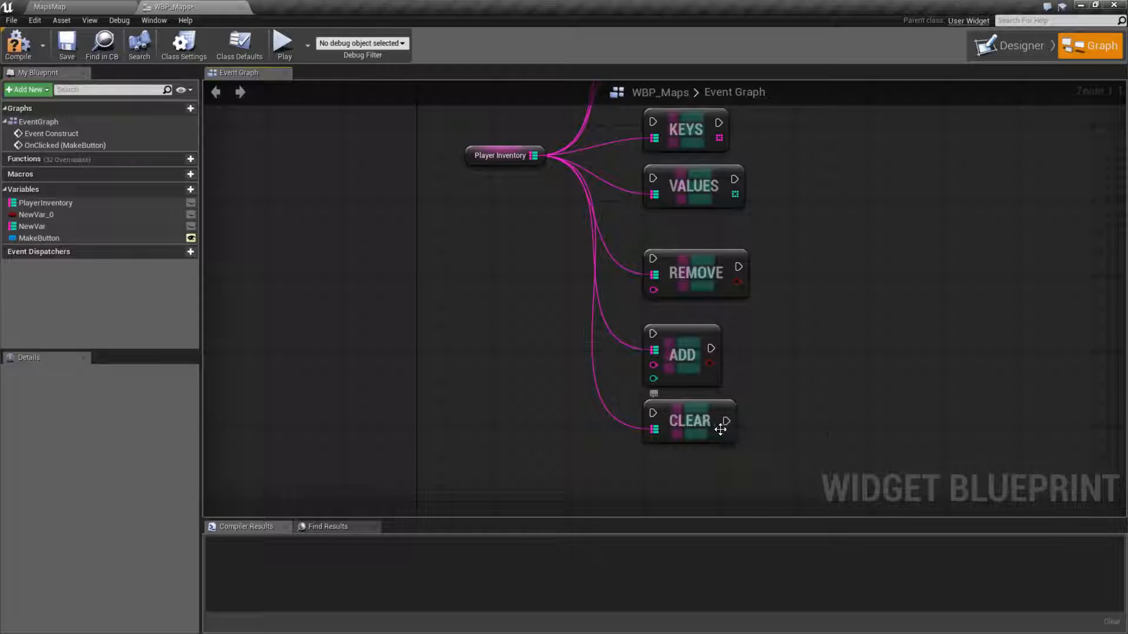
{"action": "mouse_move", "coordinate": [656, 432]}
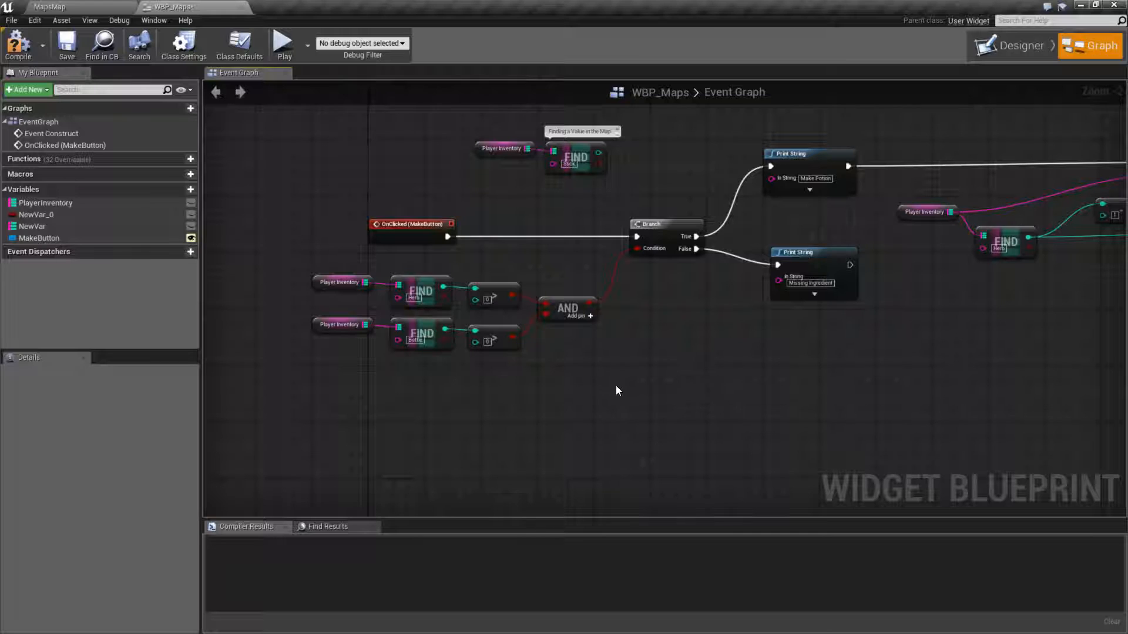
{"action": "mouse_move", "coordinate": [625, 405]}
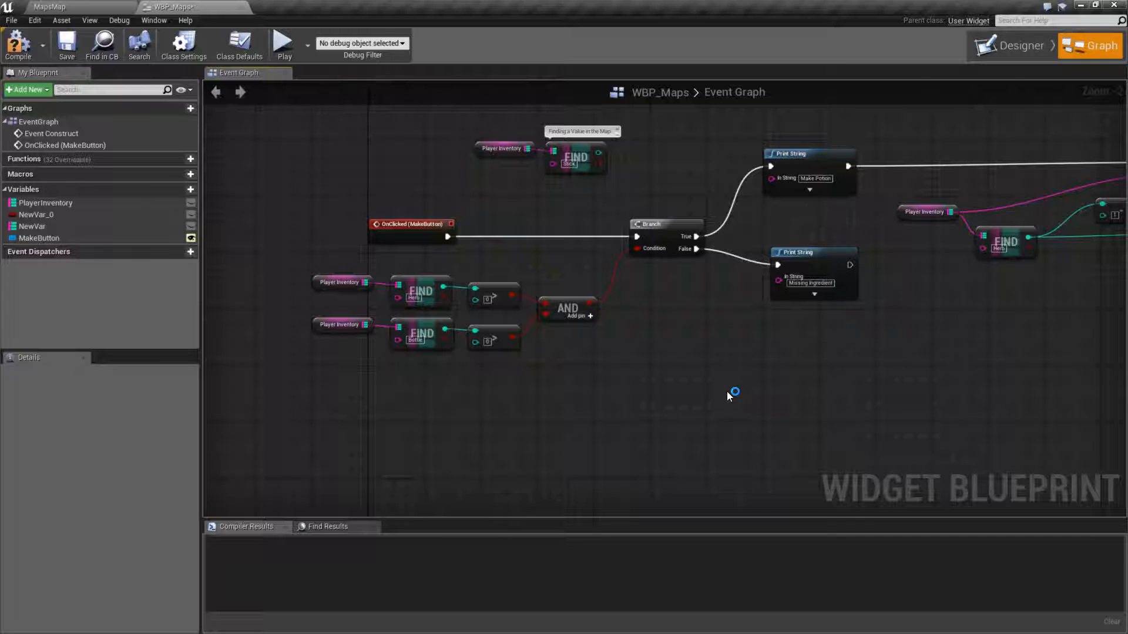
{"action": "mouse_move", "coordinate": [637, 409]}
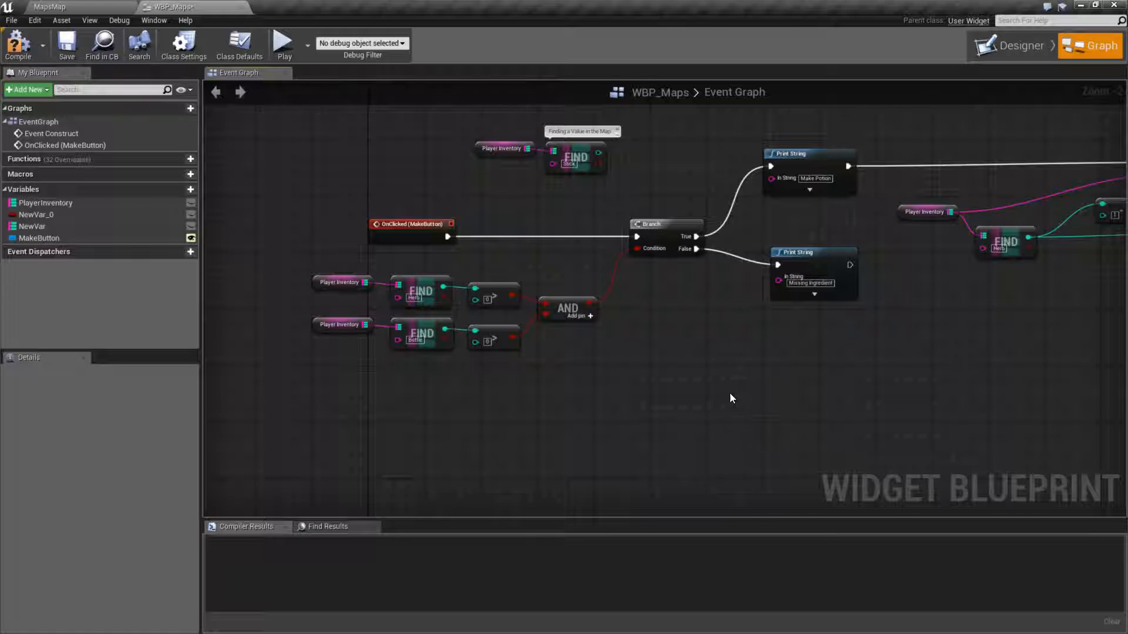
{"action": "mouse_move", "coordinate": [602, 415]}
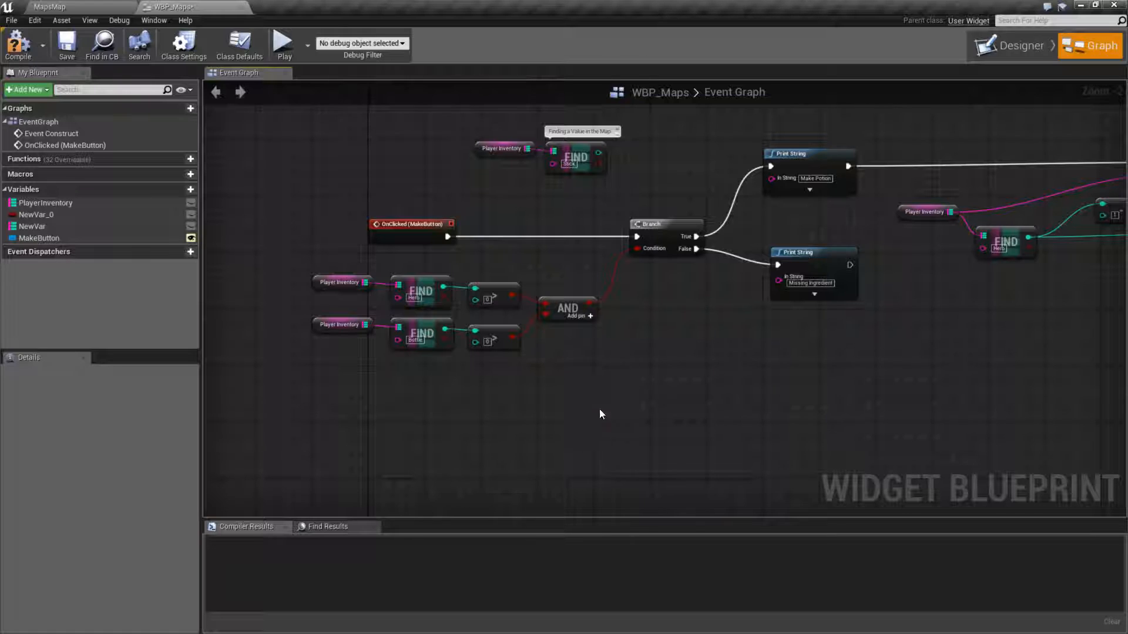
{"action": "mouse_move", "coordinate": [739, 398]}
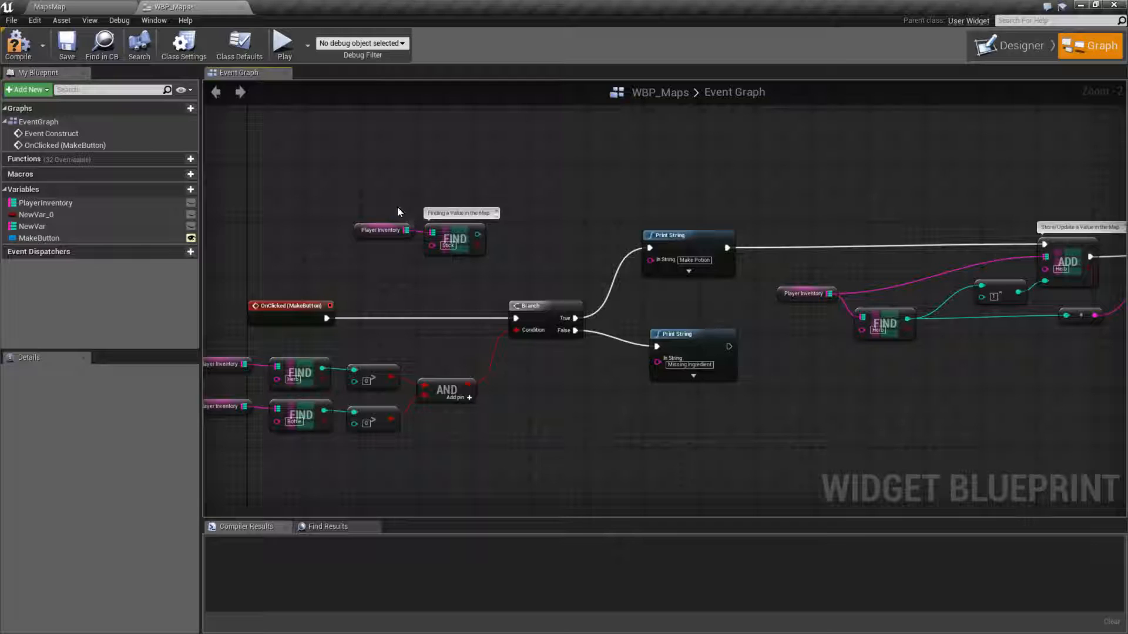
{"action": "mouse_move", "coordinate": [564, 247]}
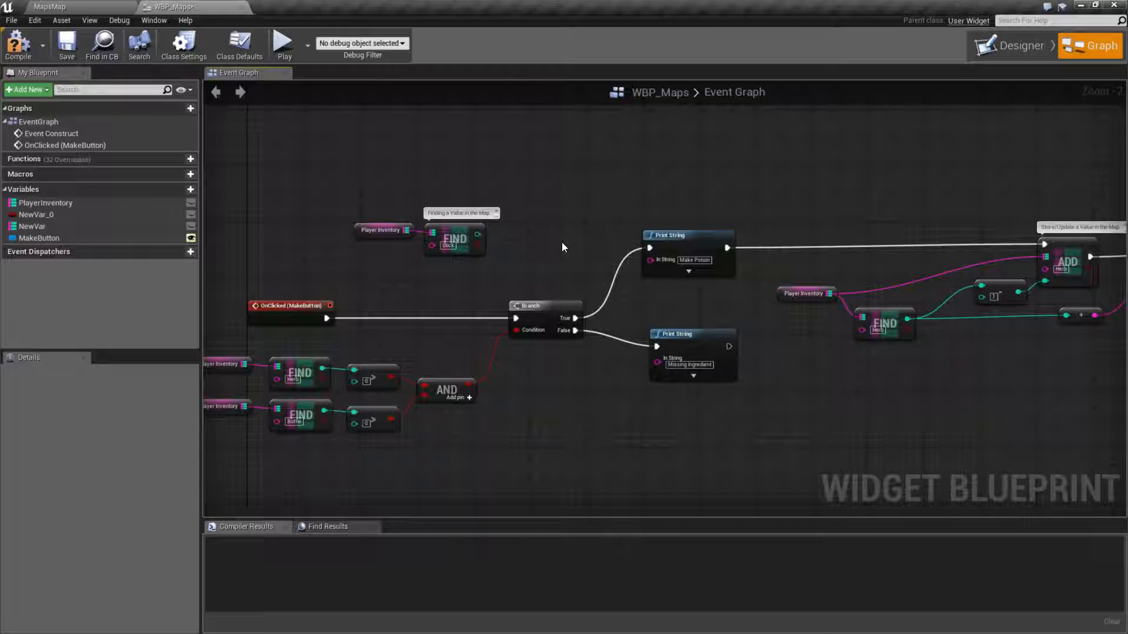